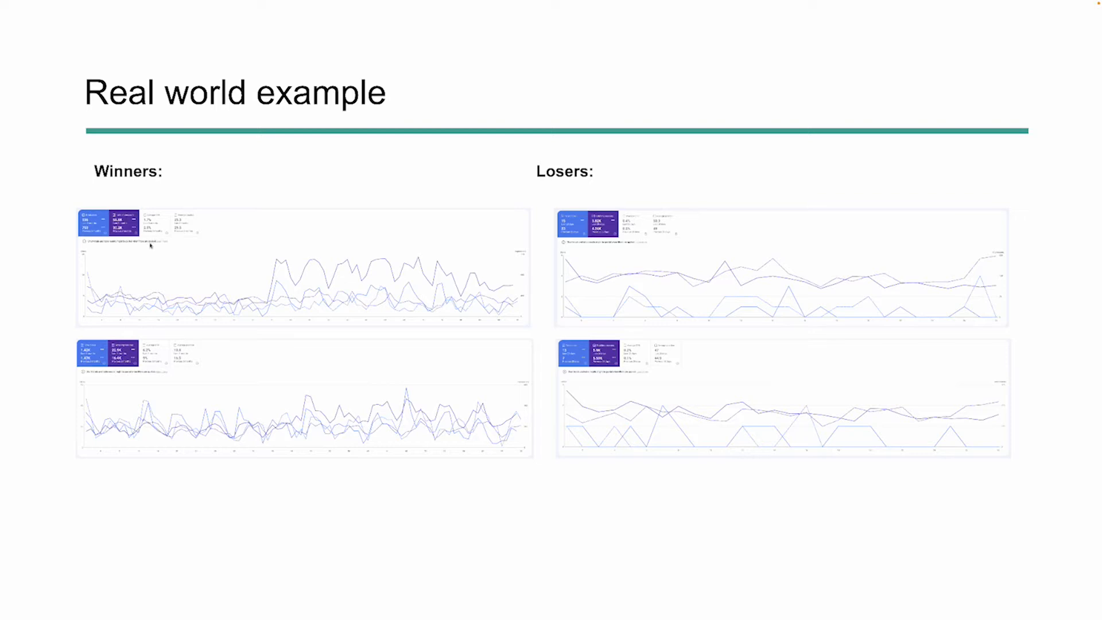
mouse_move(725, 277)
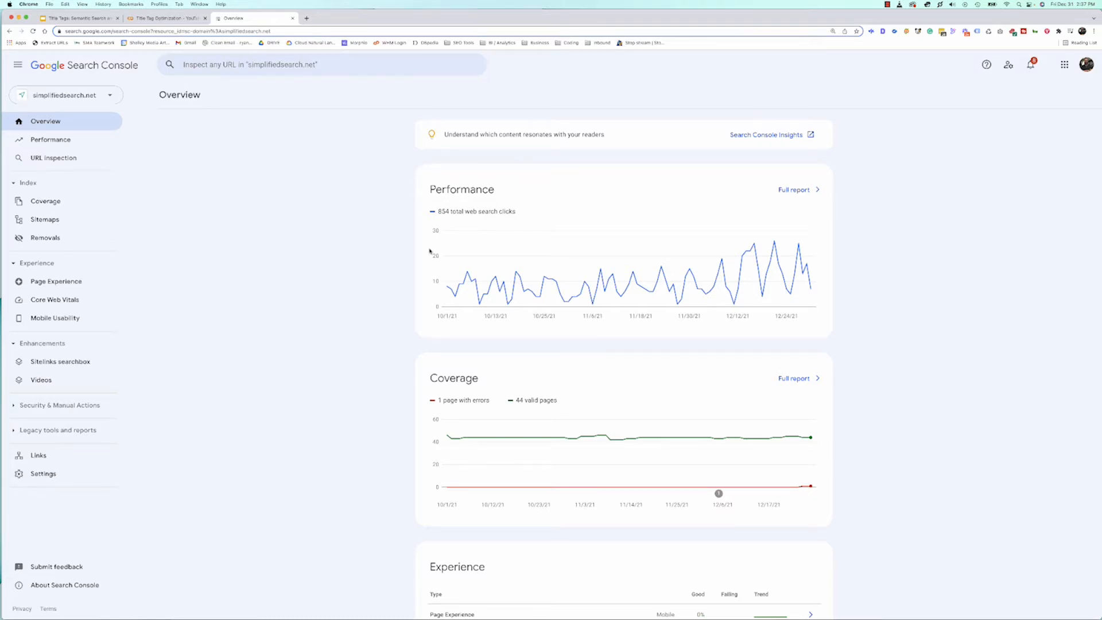
Export the three-month search performance report from Search Console to Google Sheets.
left_click(793, 189)
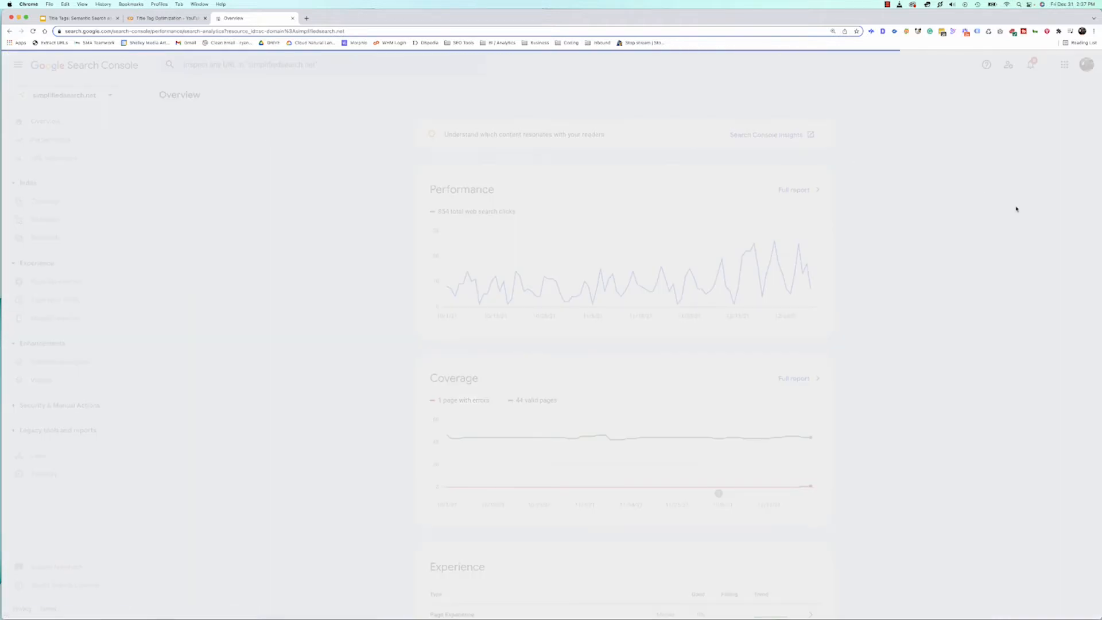
left_click(49, 139)
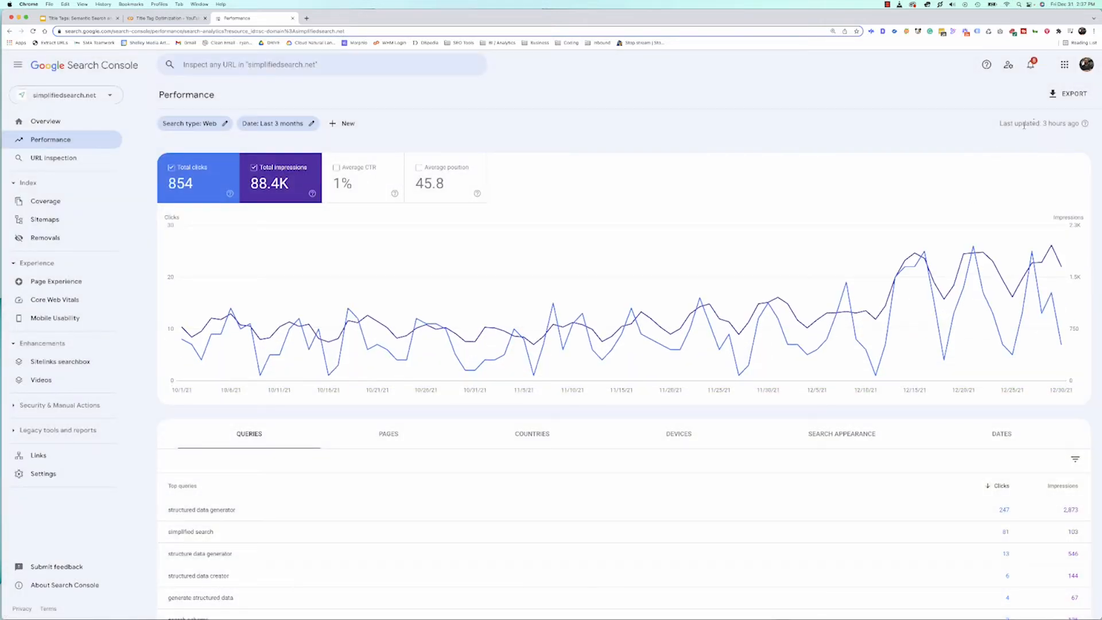
left_click(1073, 93)
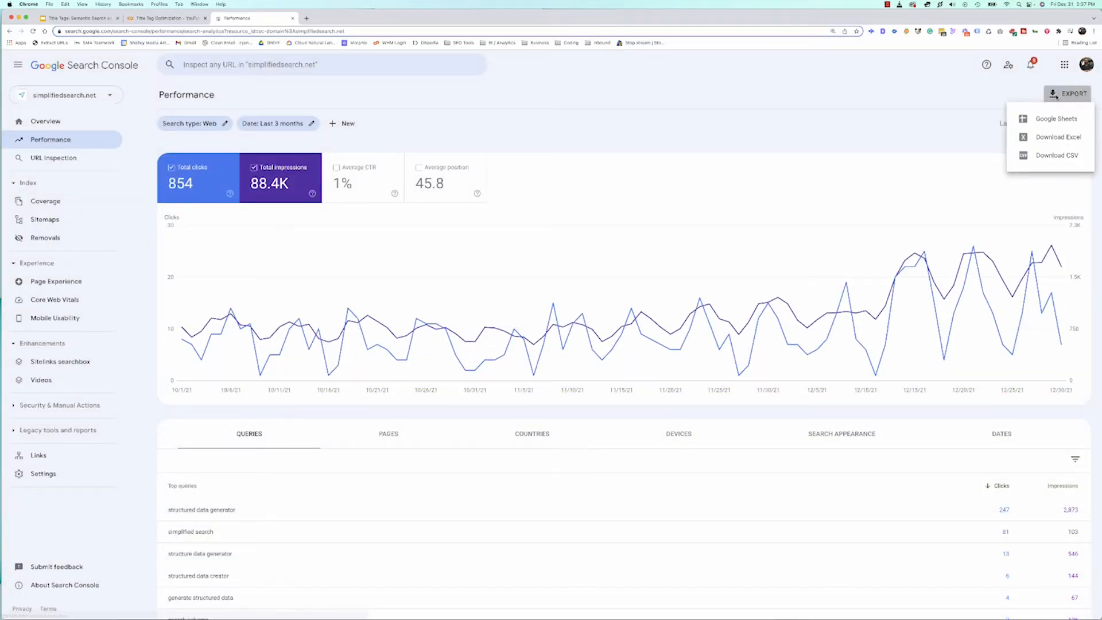
left_click(1053, 118)
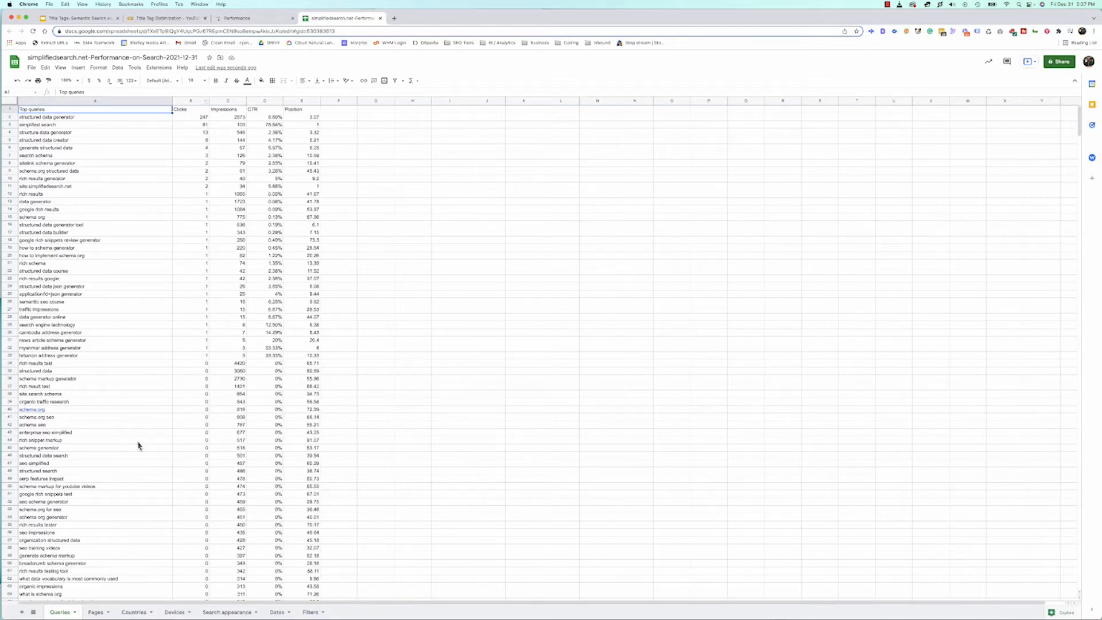
Insert a blank column left of column B on the Pages sheet.
left_click(96, 612)
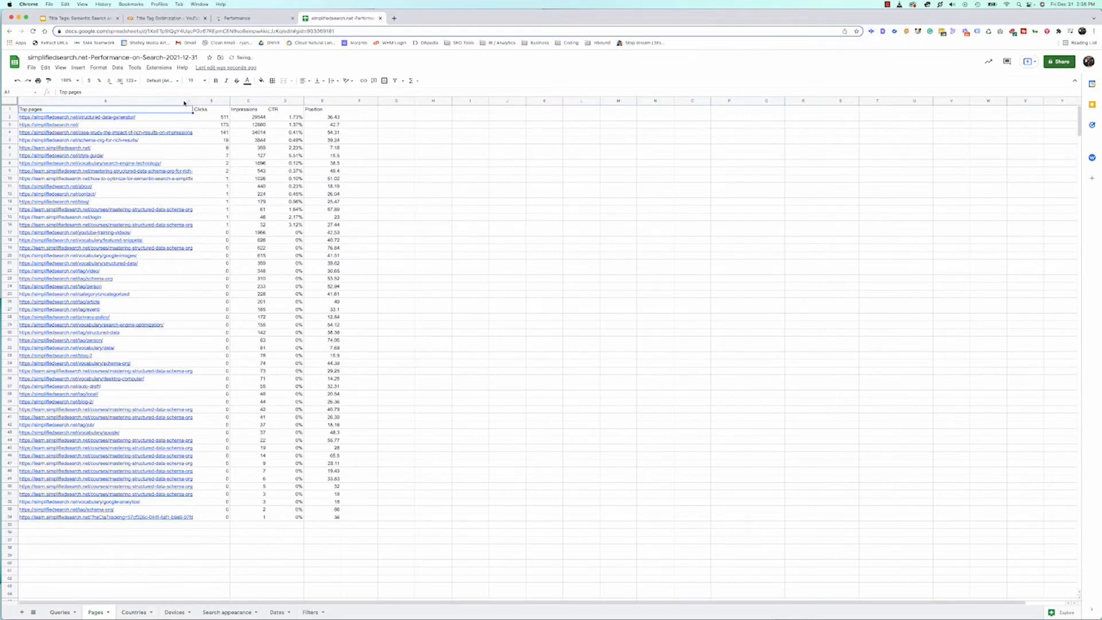
right_click(104, 101)
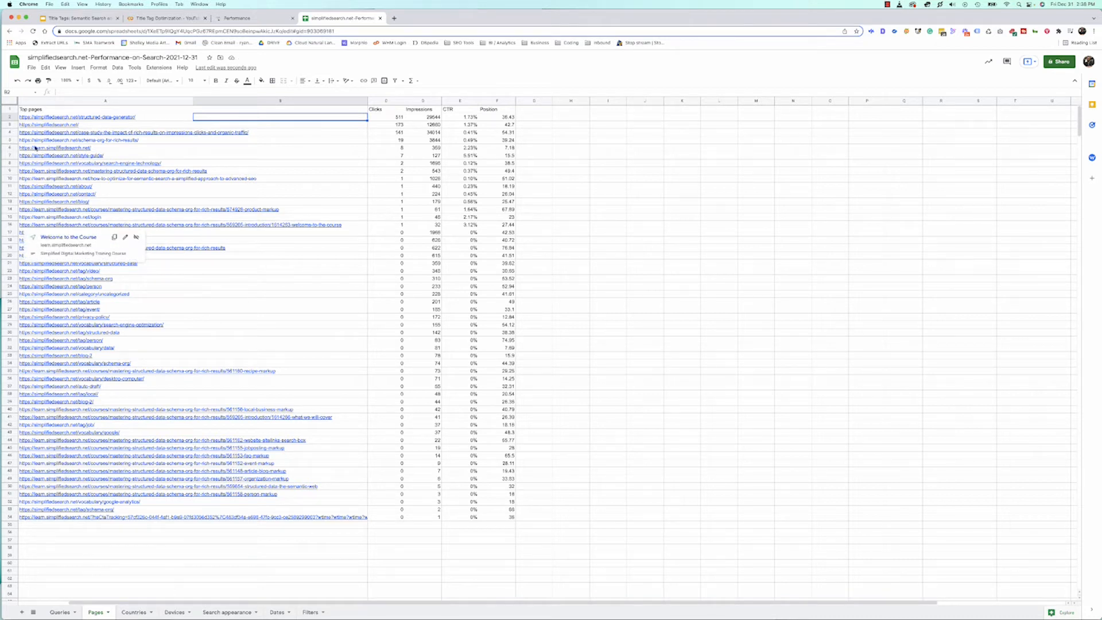
left_click(68, 80)
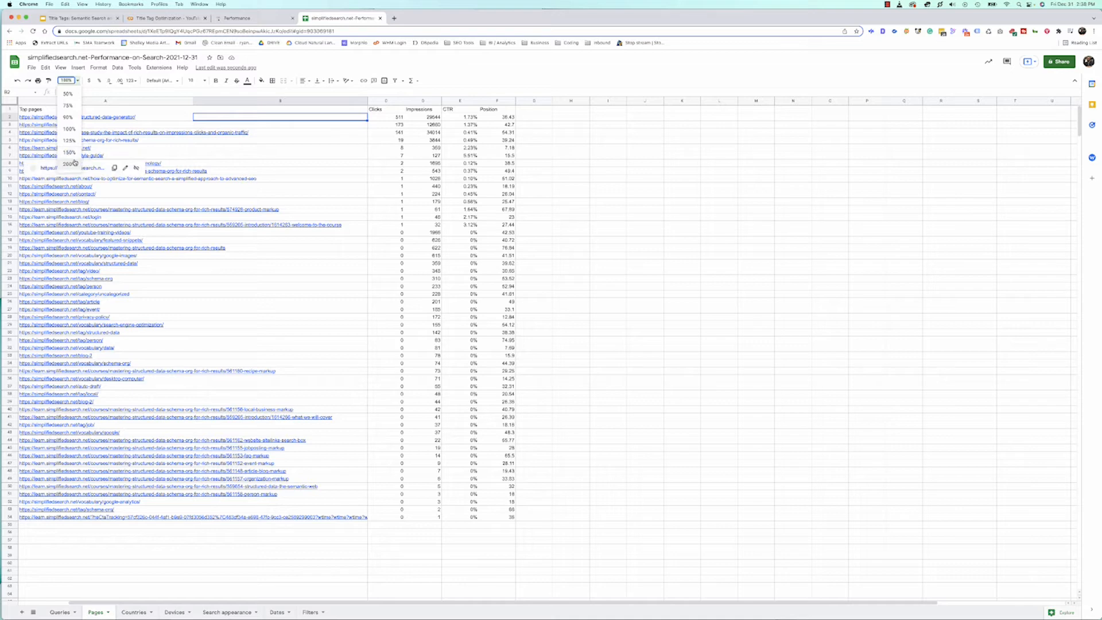
Fetch each page's title into column B with =IMPORTXML(A2,"//title").
left_click(67, 163)
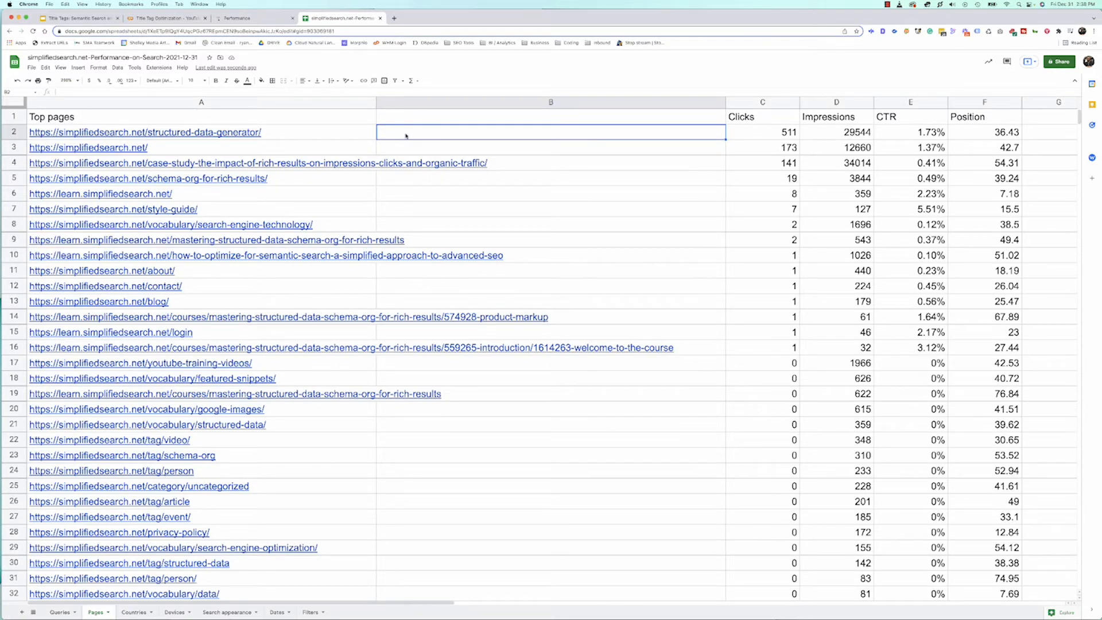
type("=")
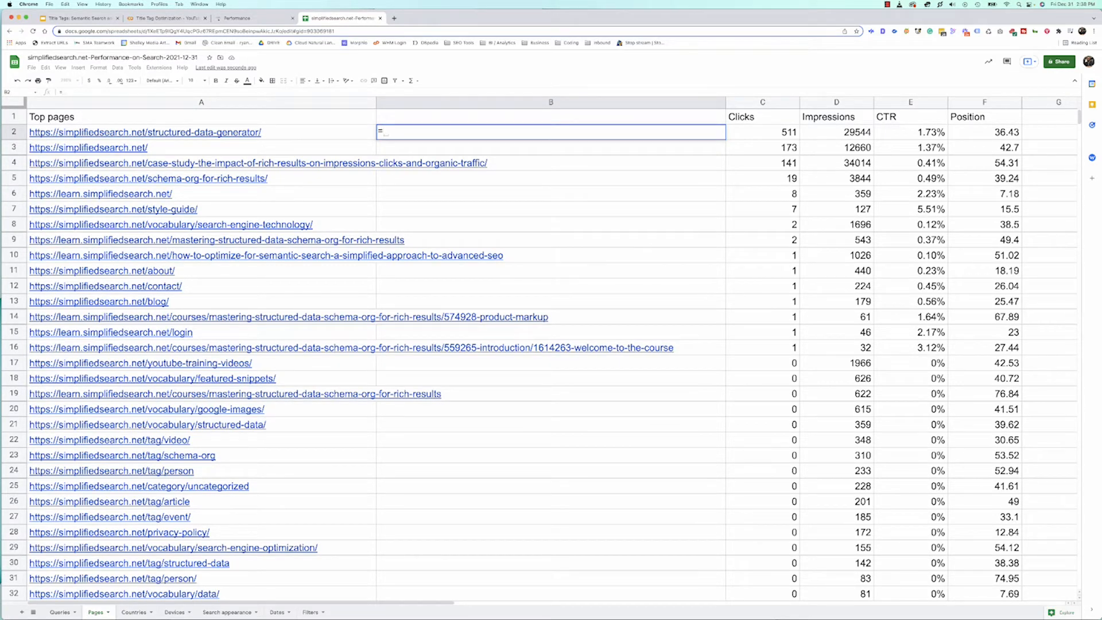
type("imp")
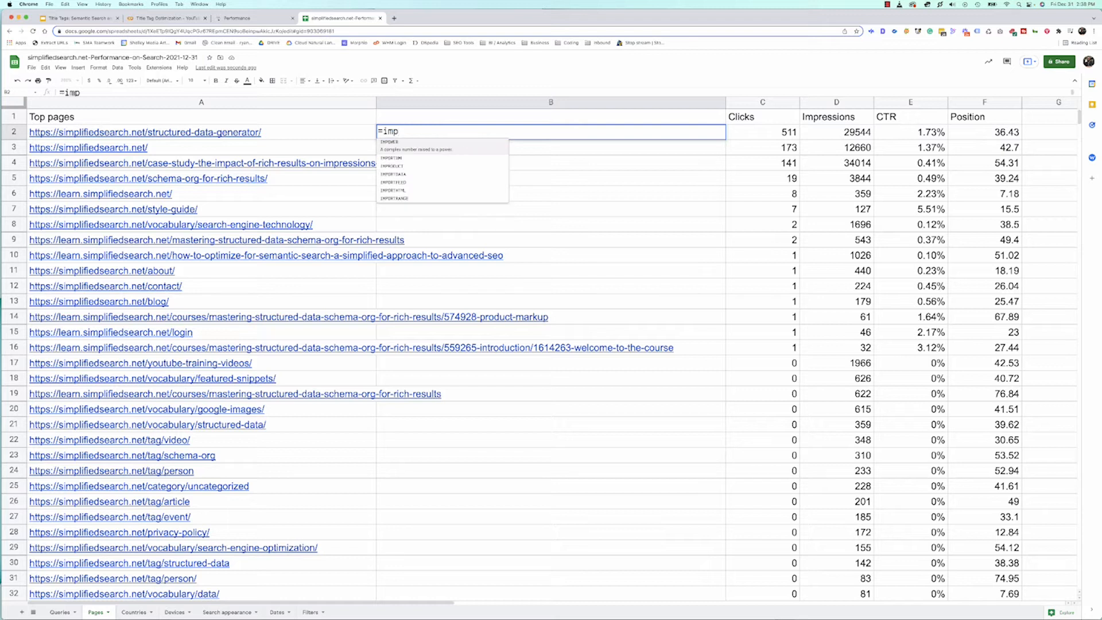
type("IMPORTXML(A2,")
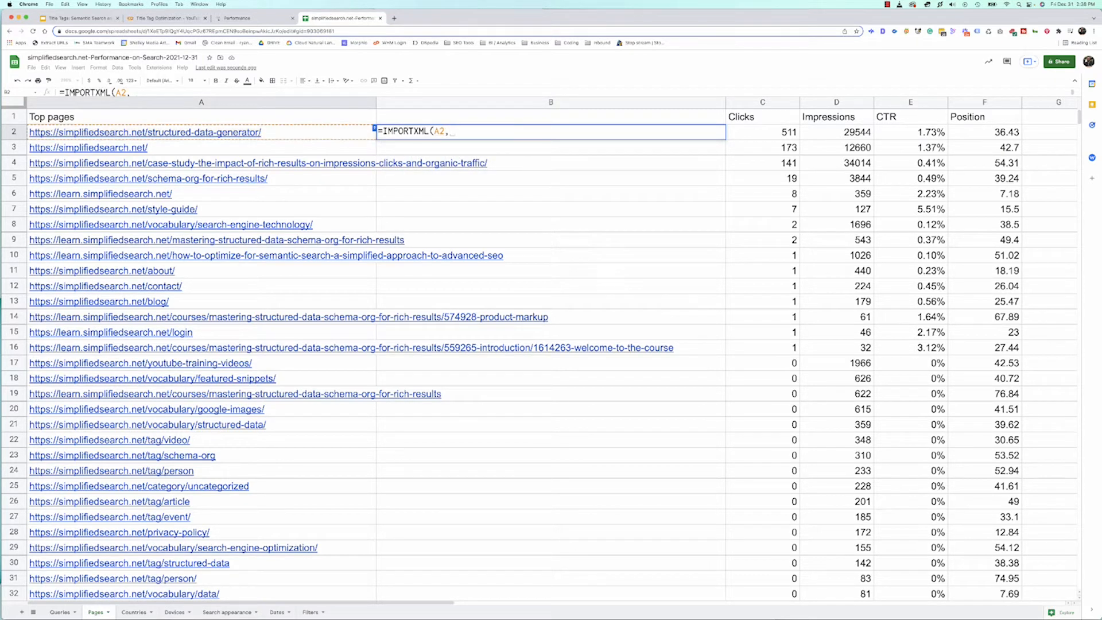
type("\"//title")
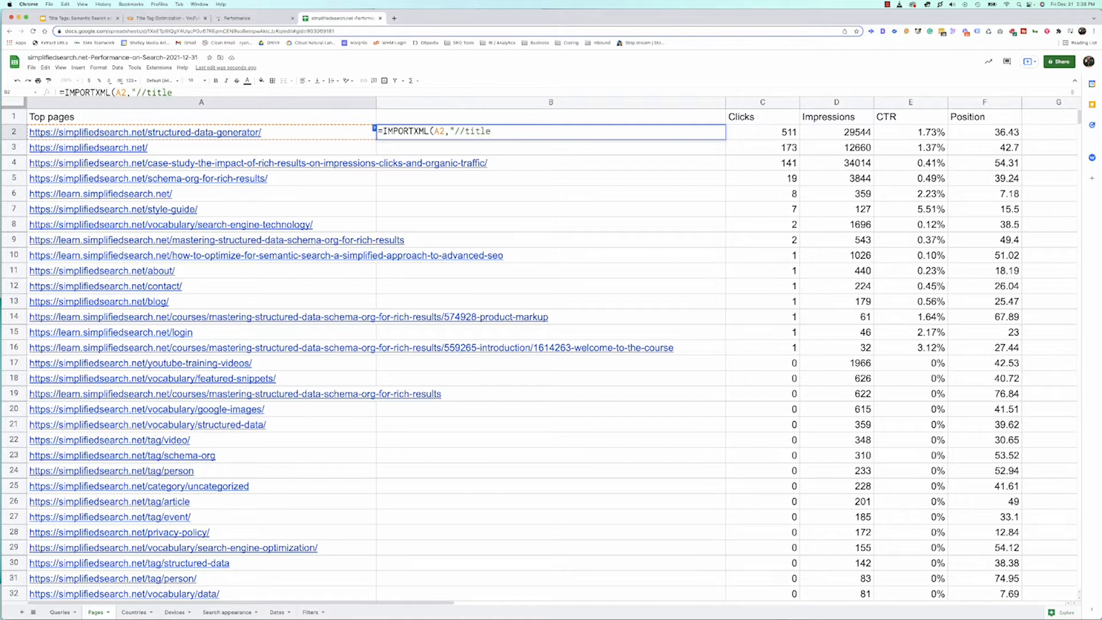
type("\")")
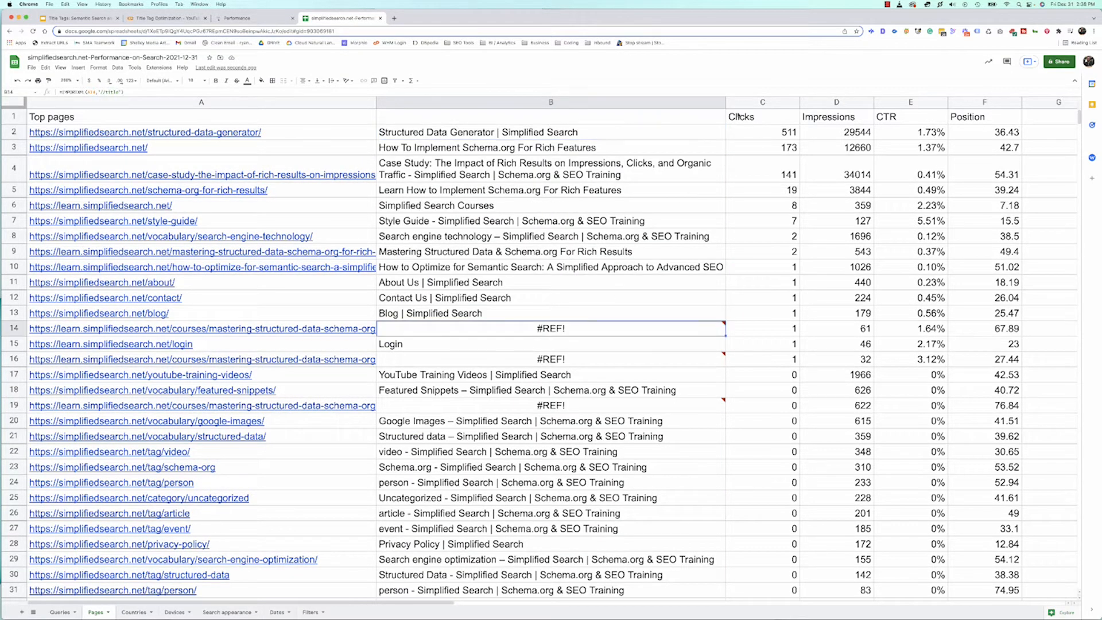
Delete the Clicks, Impressions, CTR and Position columns.
left_click(835, 102)
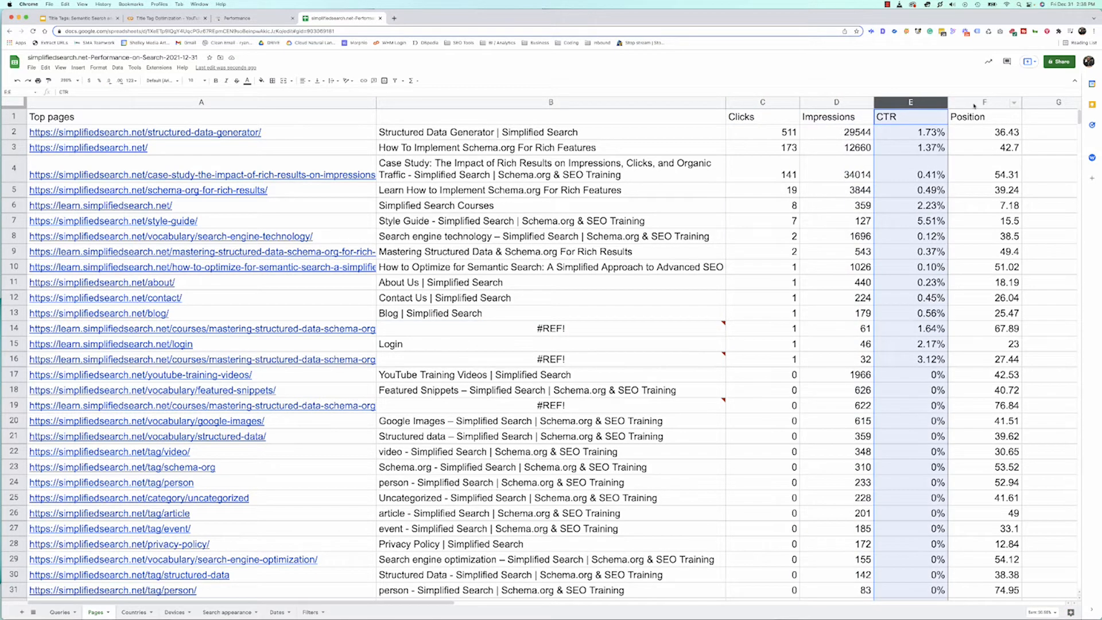
left_click(984, 117)
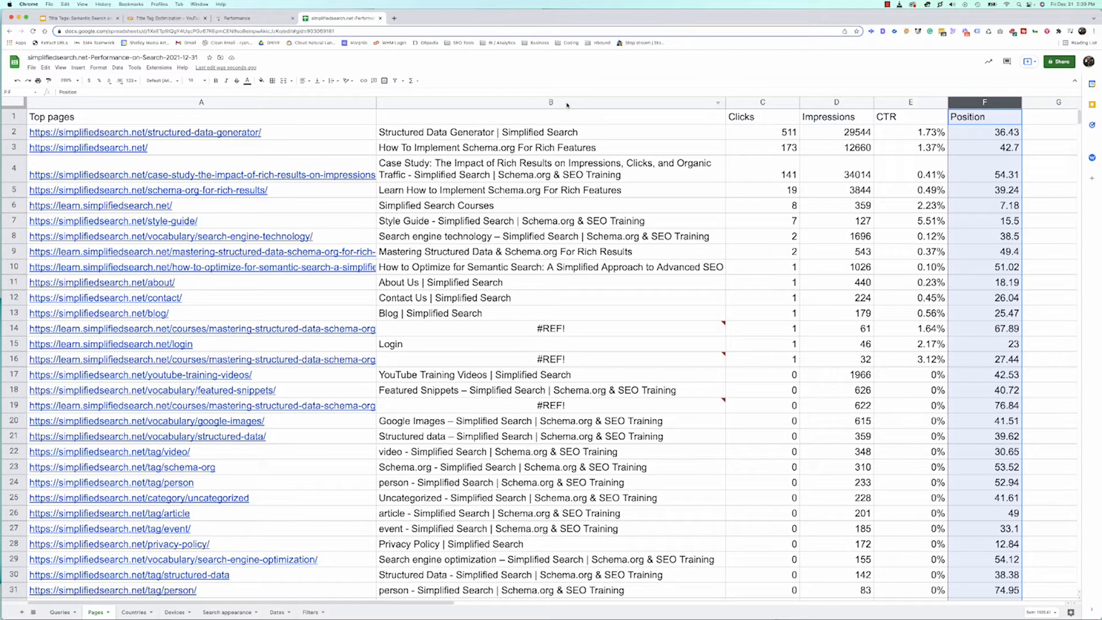
mouse_move(599, 232)
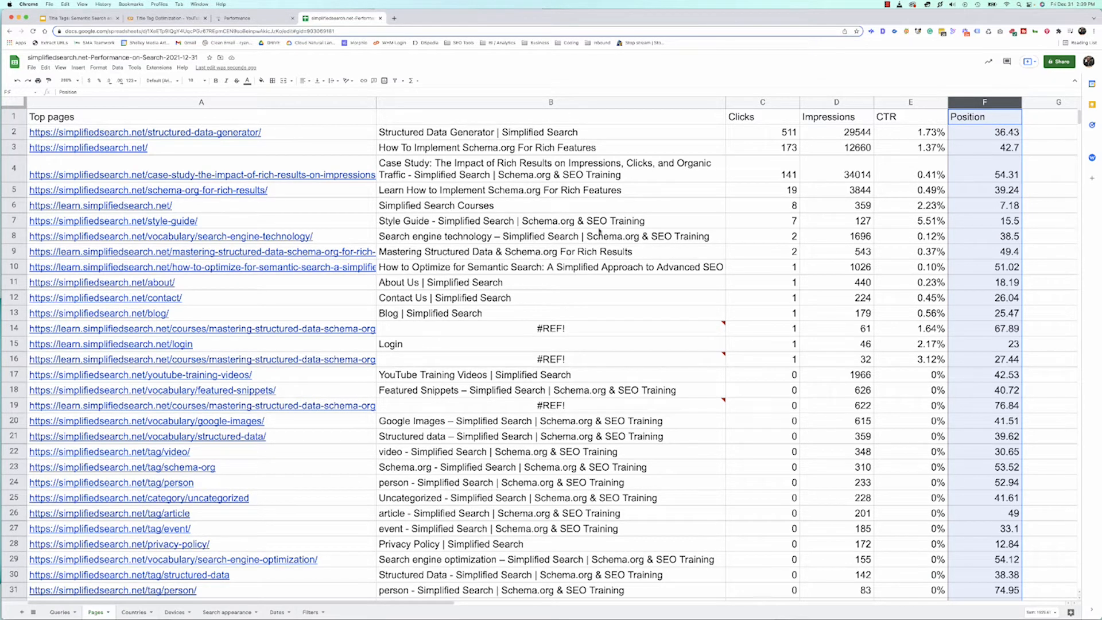
right_click(550, 102)
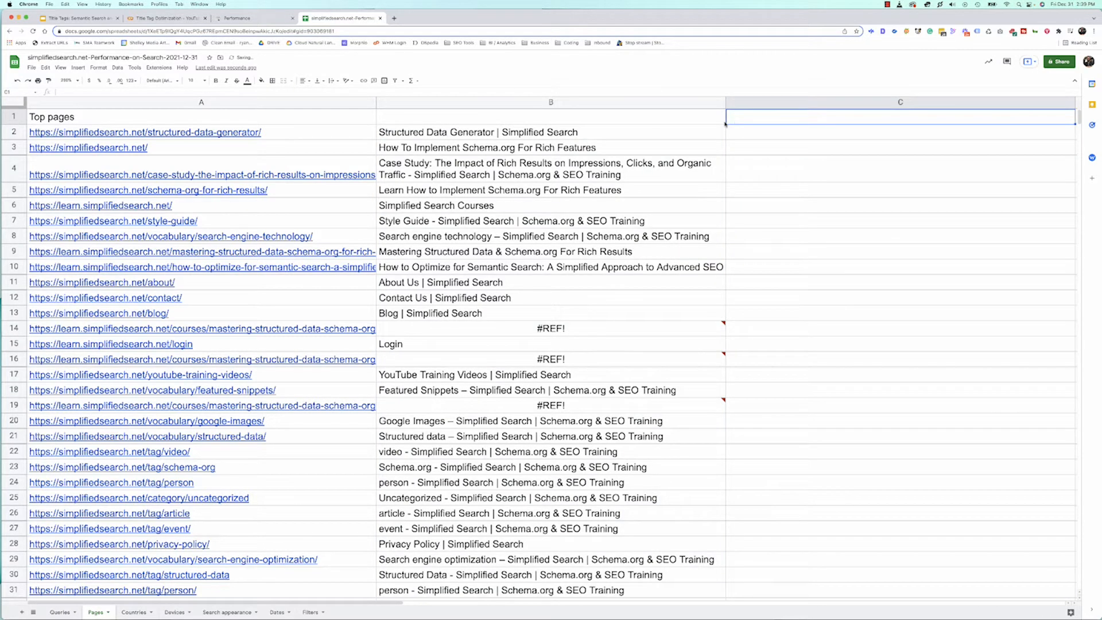
Head column C 'Target Term' and enter 'Structured data generator' for the first page.
type("Target Term")
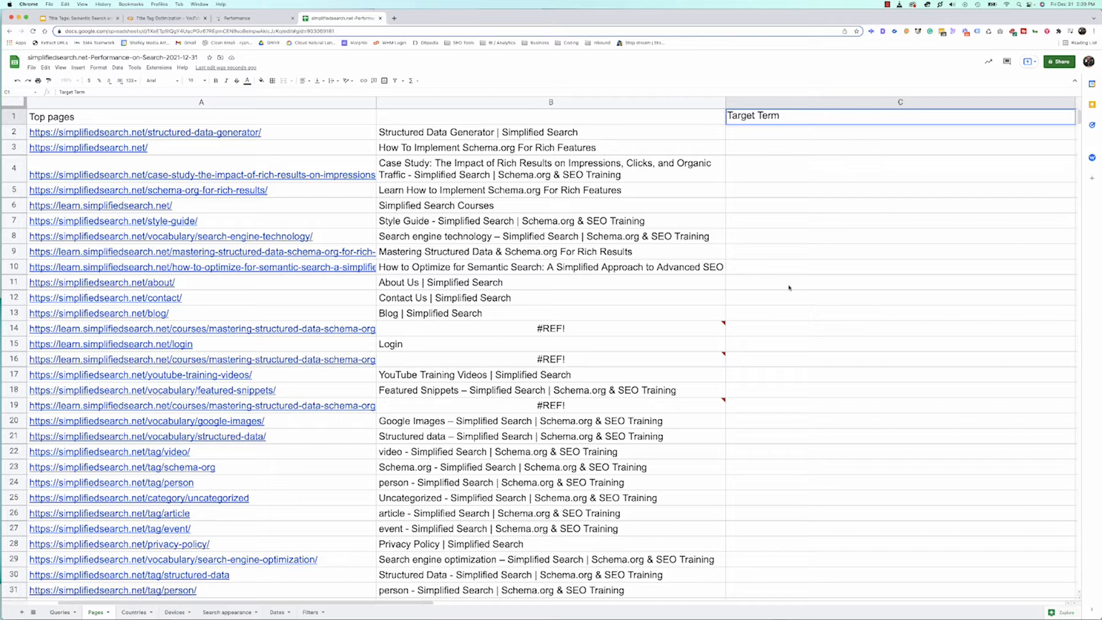
left_click(900, 132)
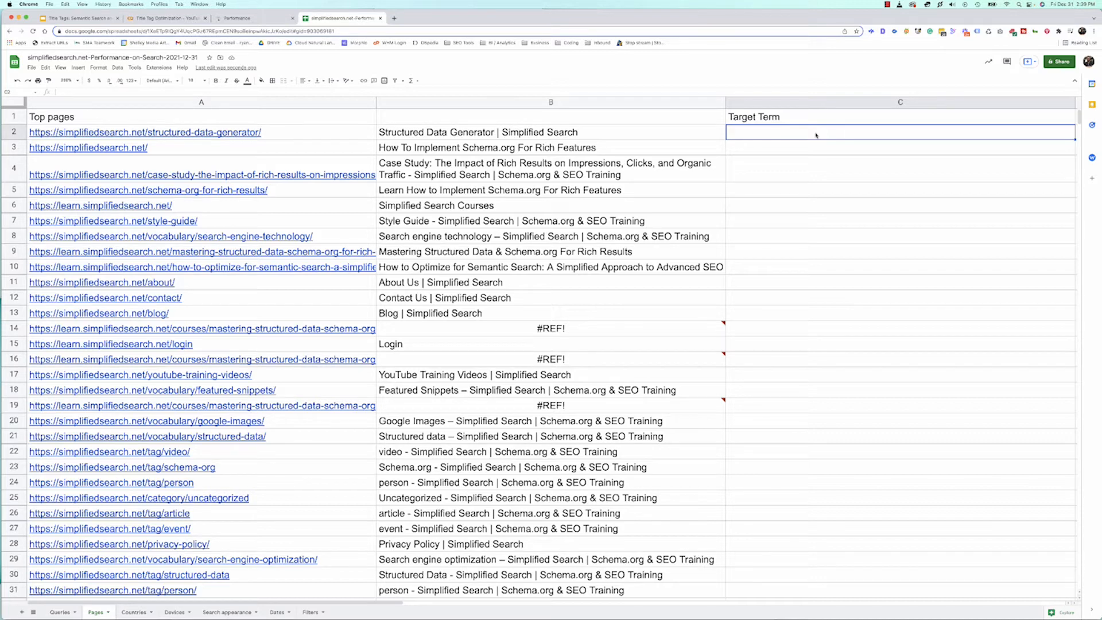
mouse_move(815, 155)
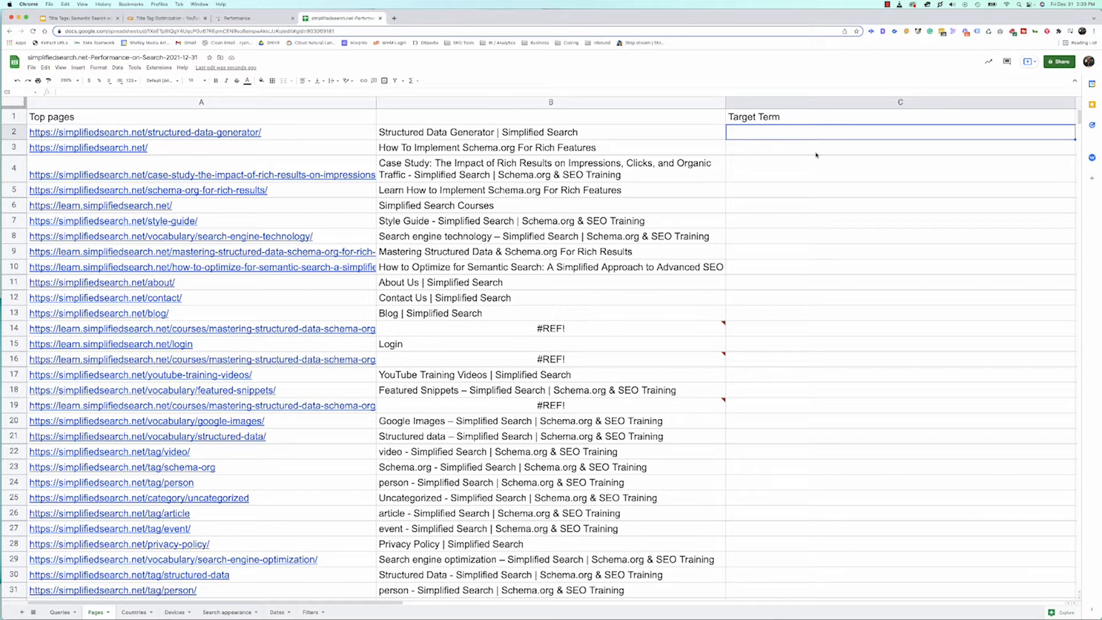
type("S")
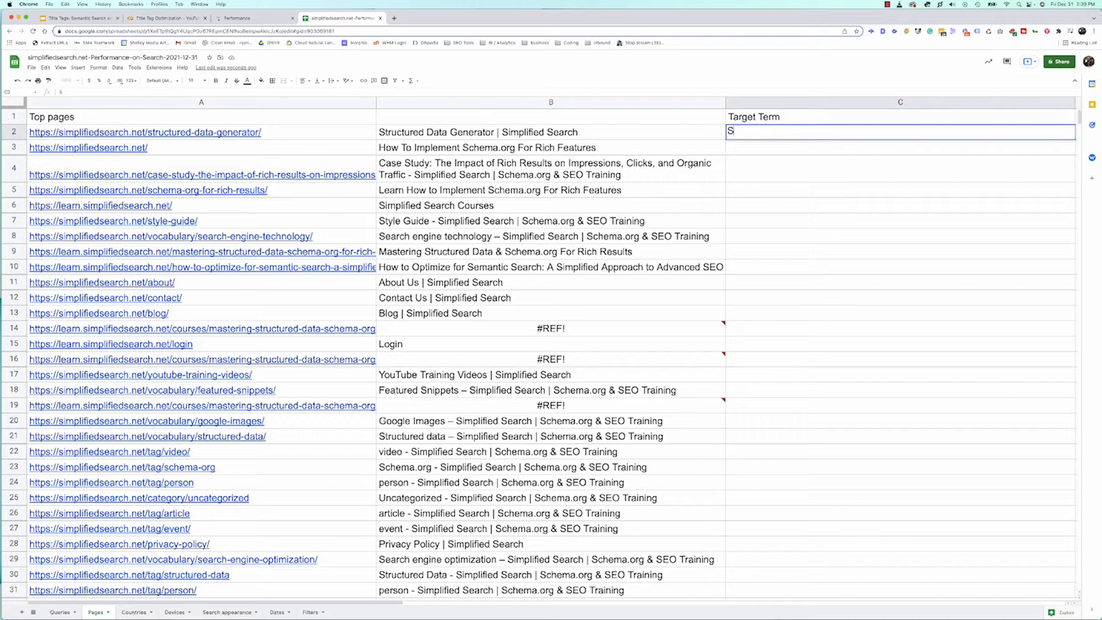
type("tructured")
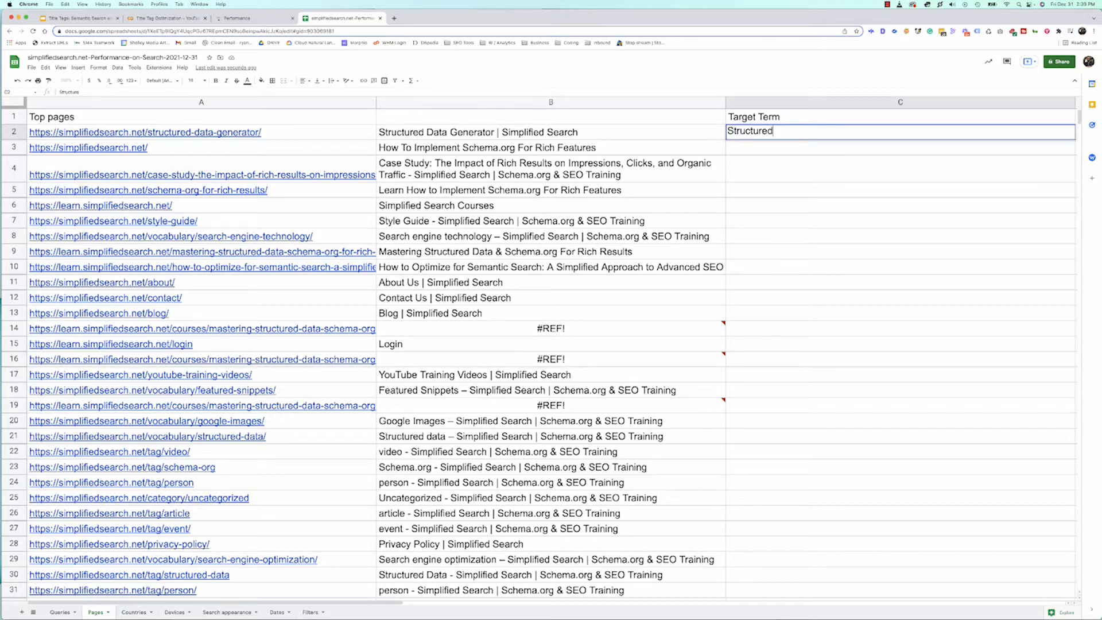
type("data g")
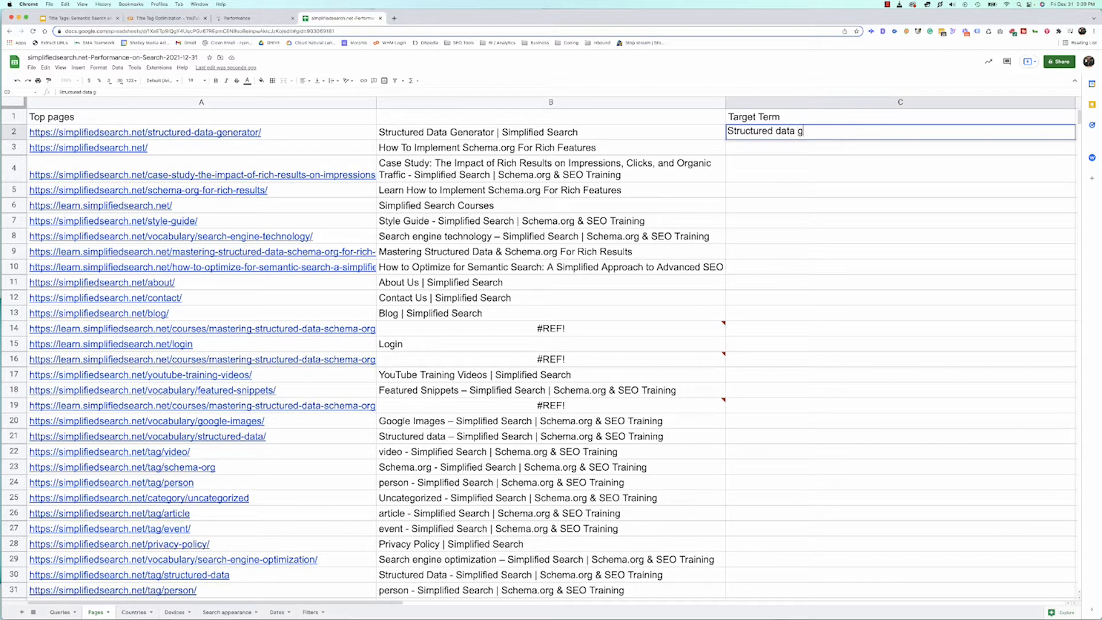
type("ener")
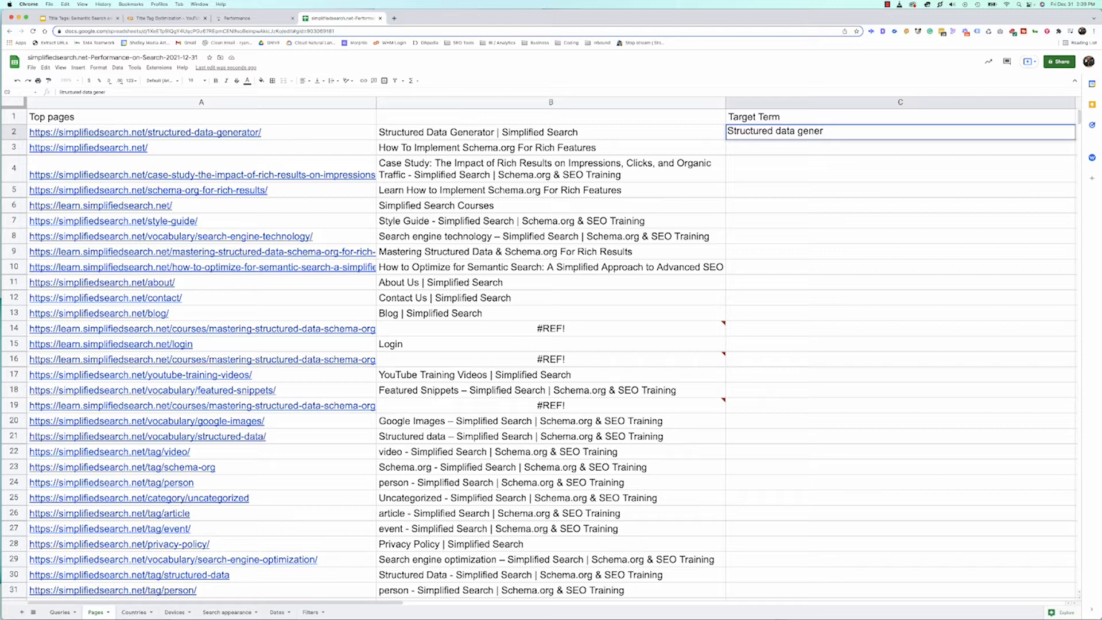
type("ator")
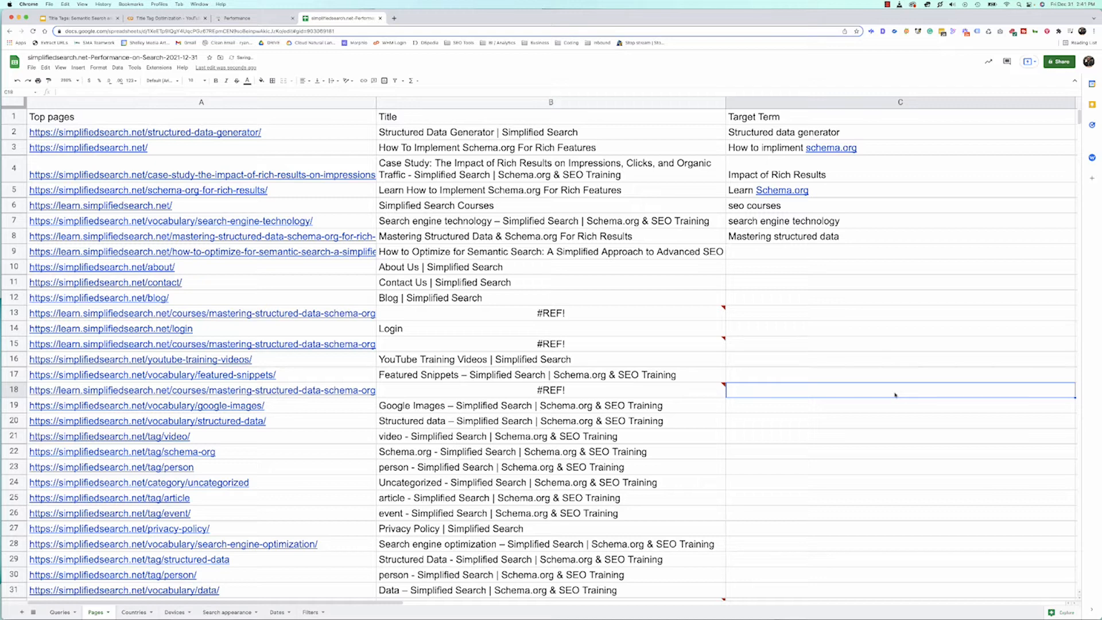
Scroll across the sheet before switching to the Title Tag Optimization notebook.
scroll("right", 3)
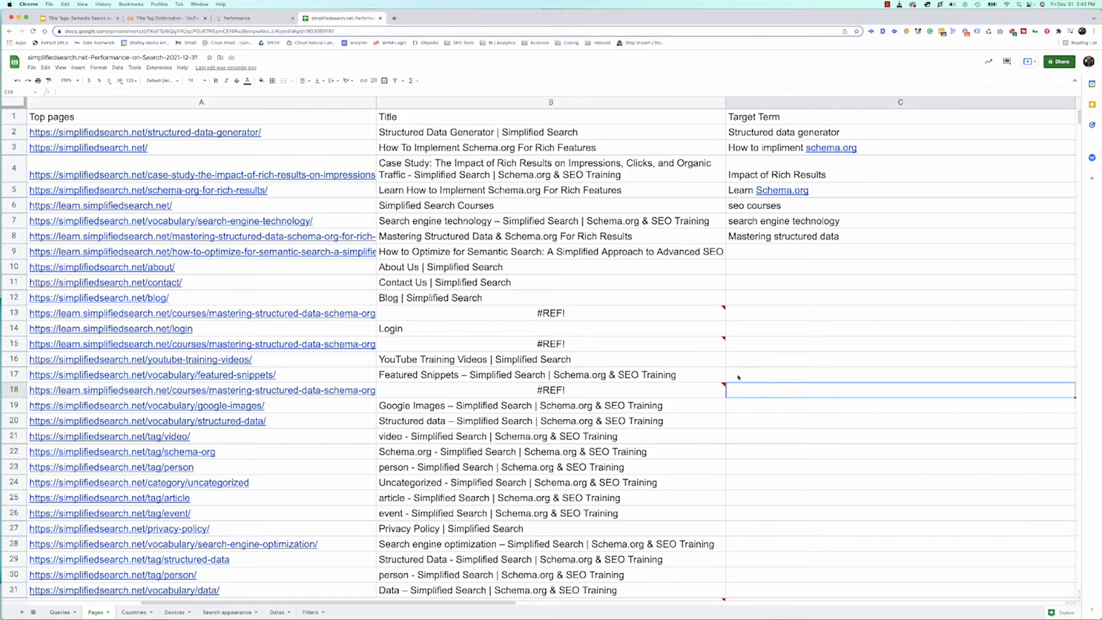
mouse_move(807, 217)
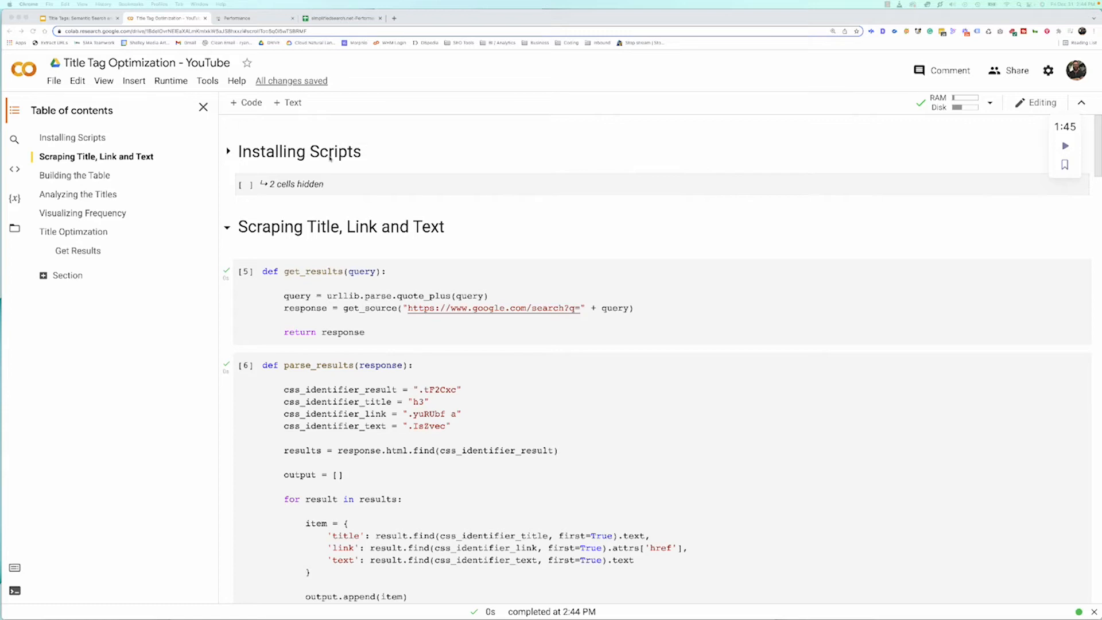
Scroll through the notebook's scraping functions and sample search results.
scroll("down", 3)
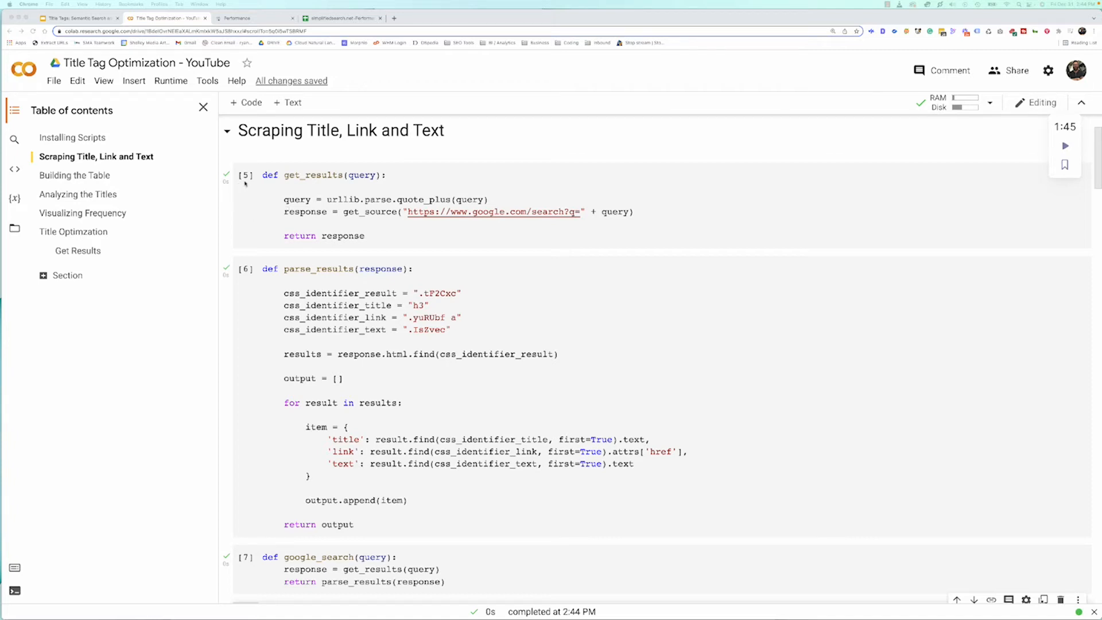
mouse_move(477, 362)
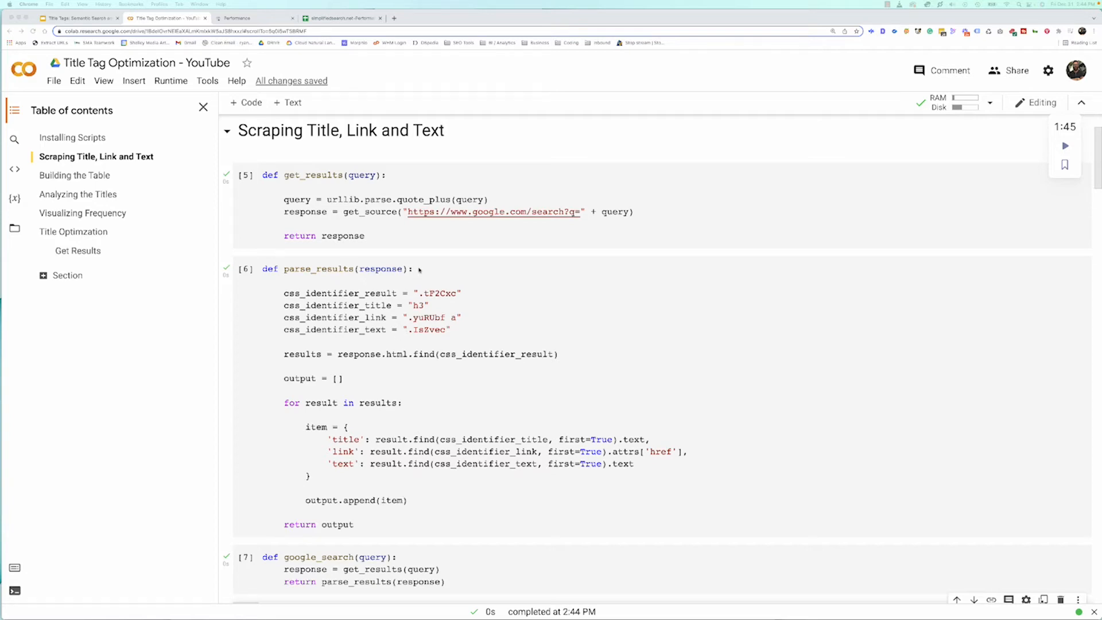
scroll("down", 3)
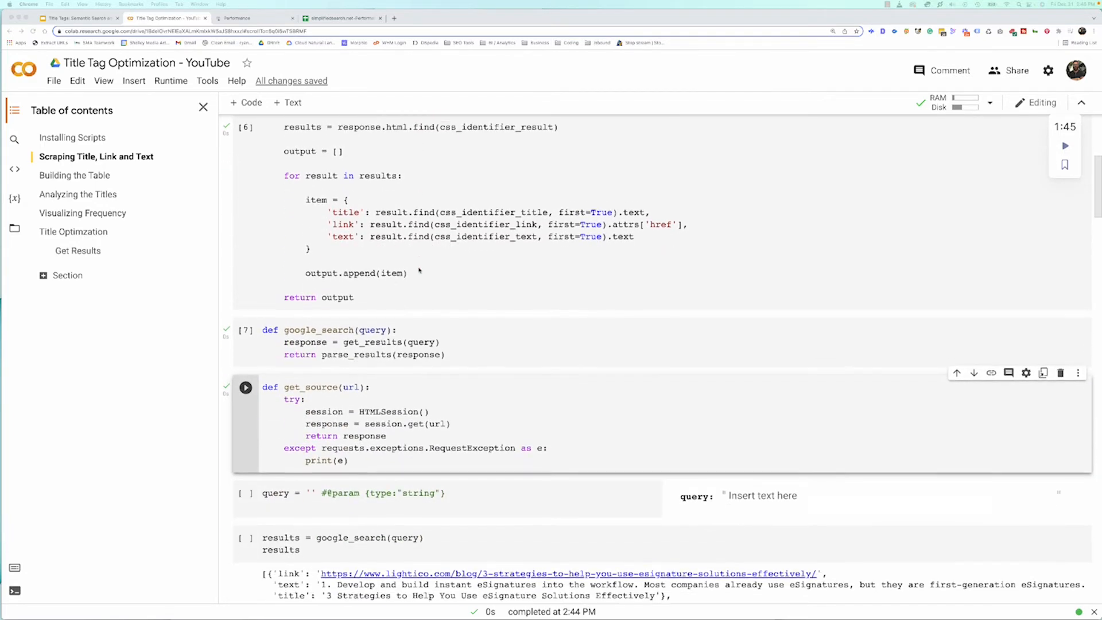
scroll("down", 3)
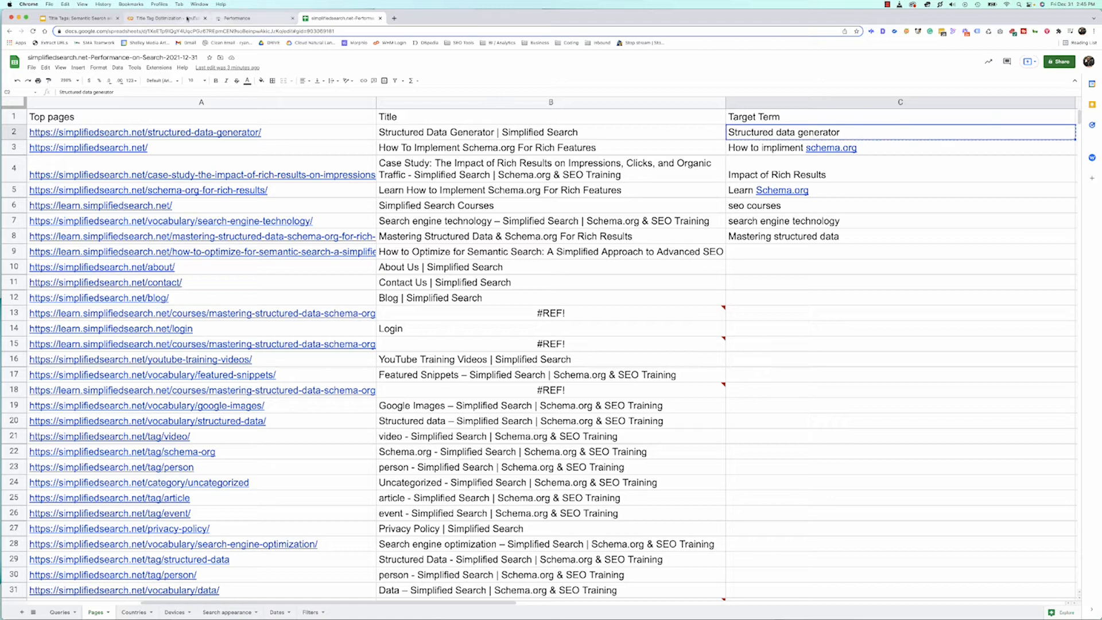
Set the query to 'Structured data generator' and fetch its top Google results.
left_click(167, 17)
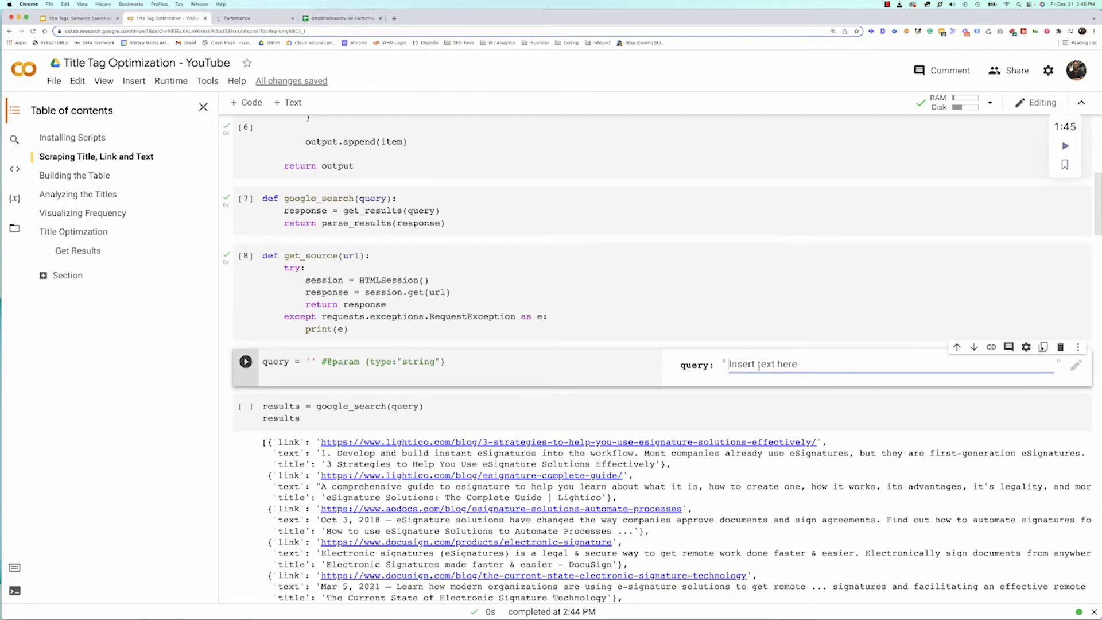
type("Structured data generator")
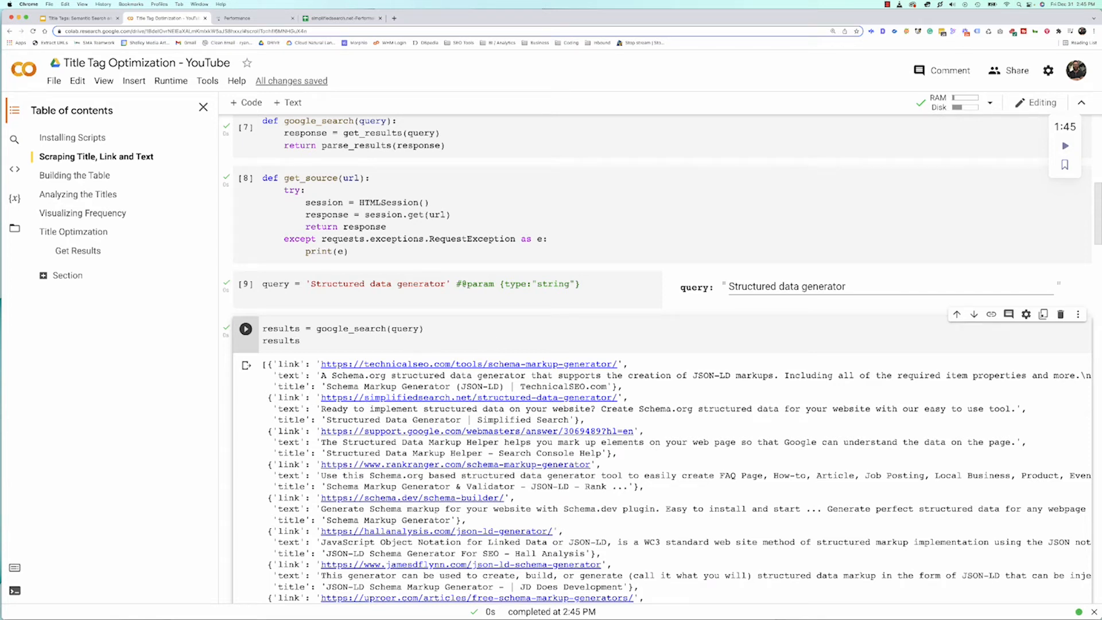
mouse_move(364, 404)
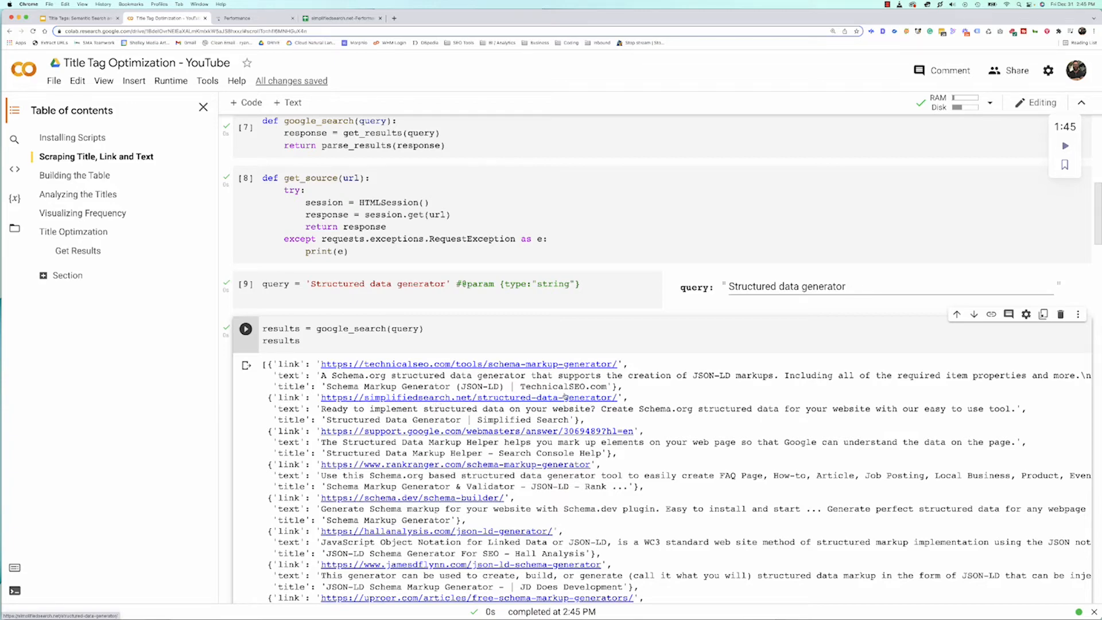
scroll("down", 3)
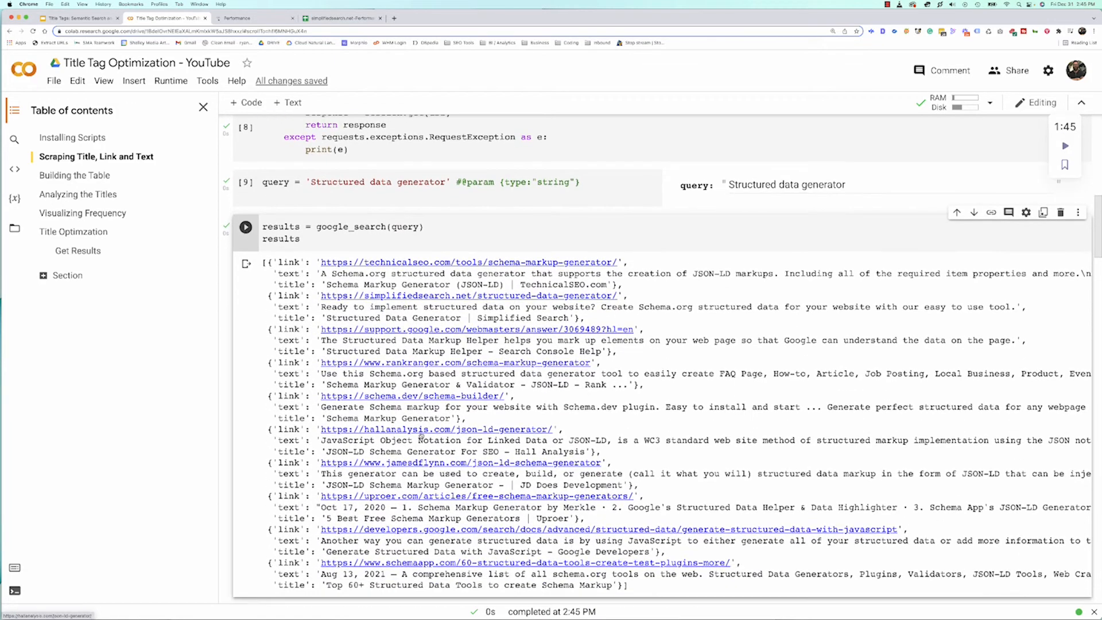
scroll("down", 3)
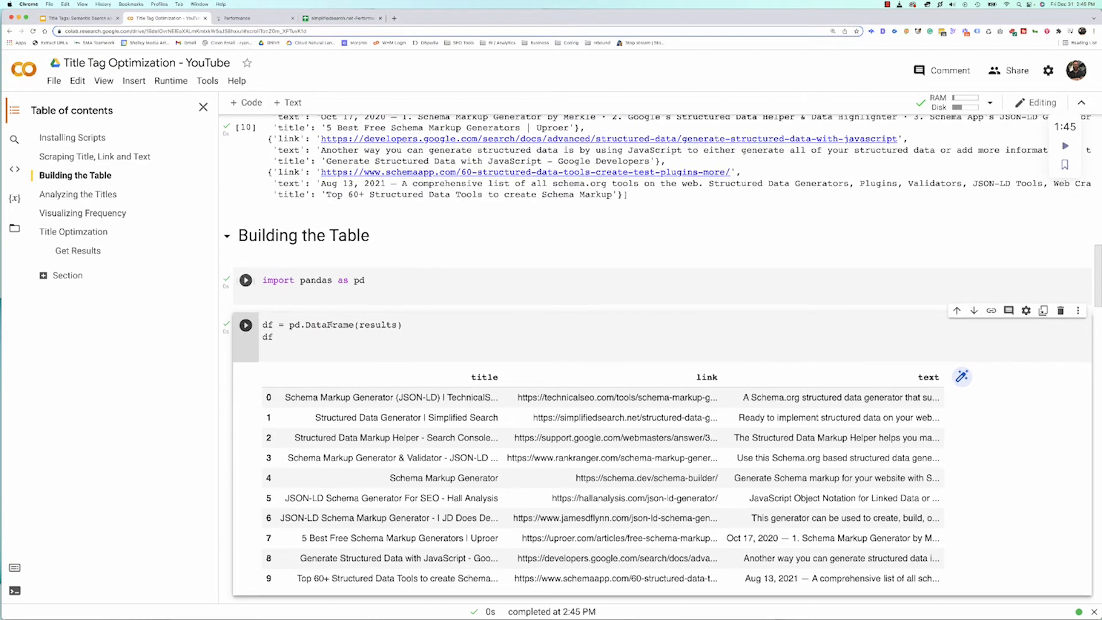
Scroll to the Building the Table cells showing the ten-result pandas table.
scroll("down", 3)
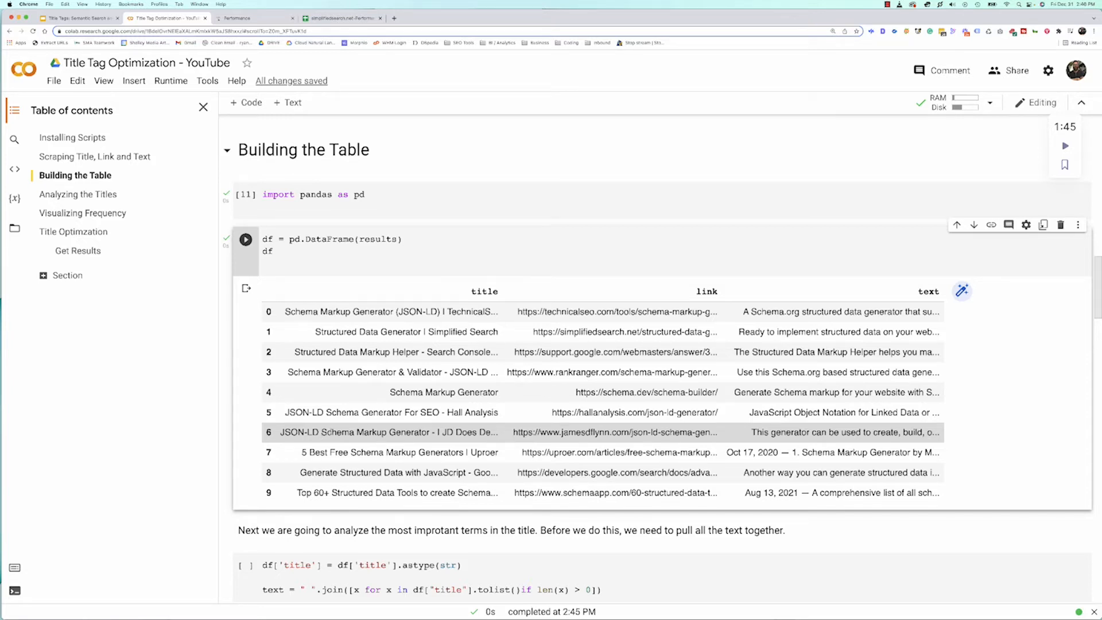
mouse_move(345, 428)
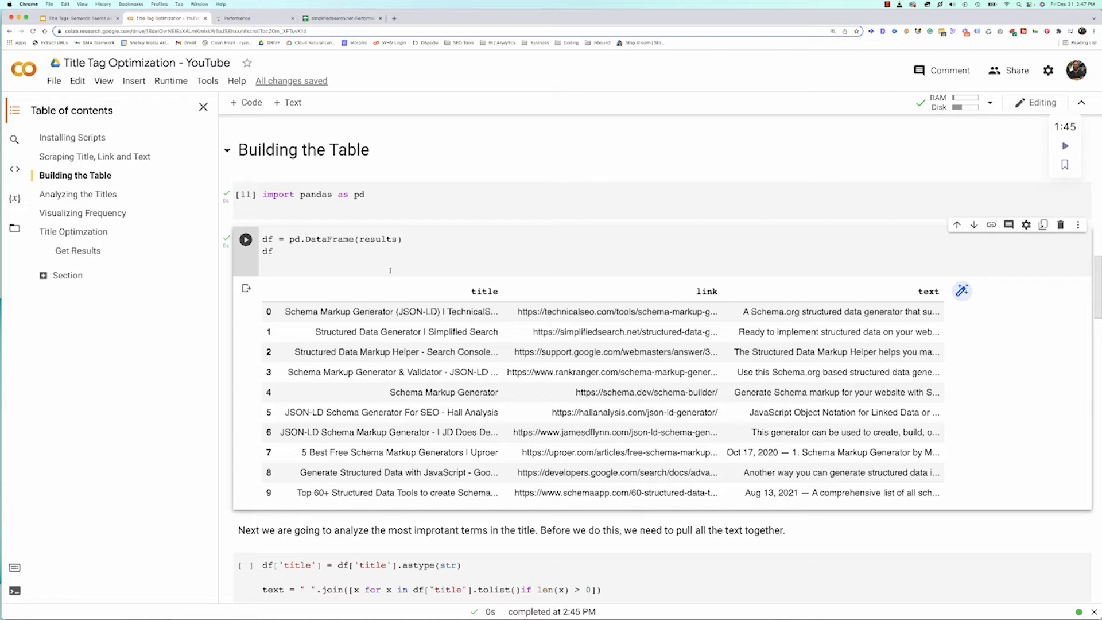
mouse_move(483, 234)
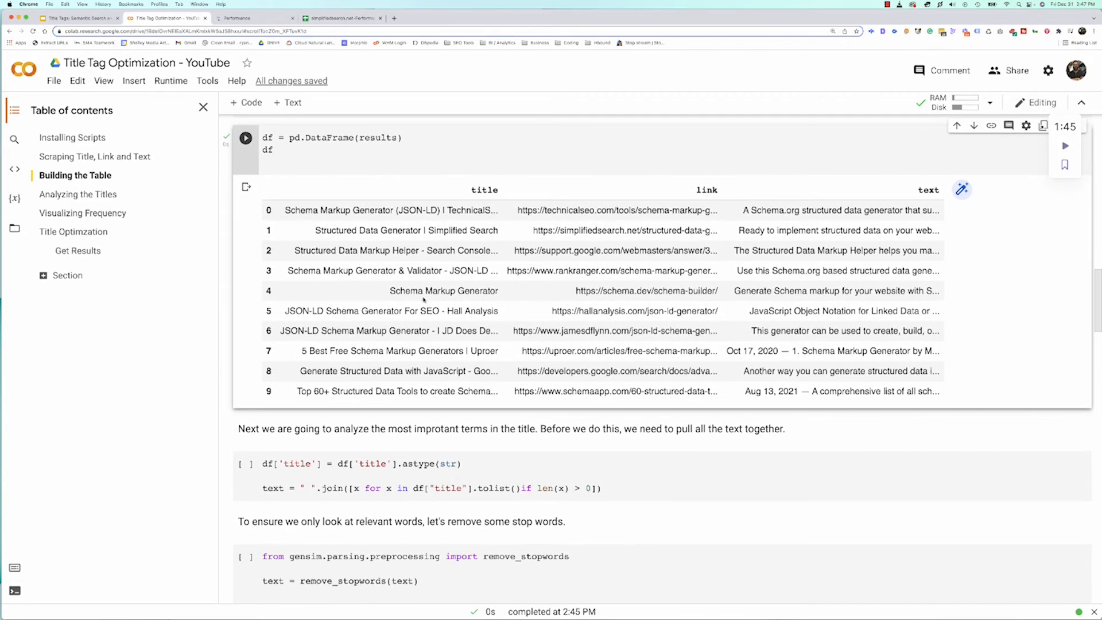
Scroll through the title-joining and remove_stopwords cells to Analyzing the Titles.
scroll("down", 3)
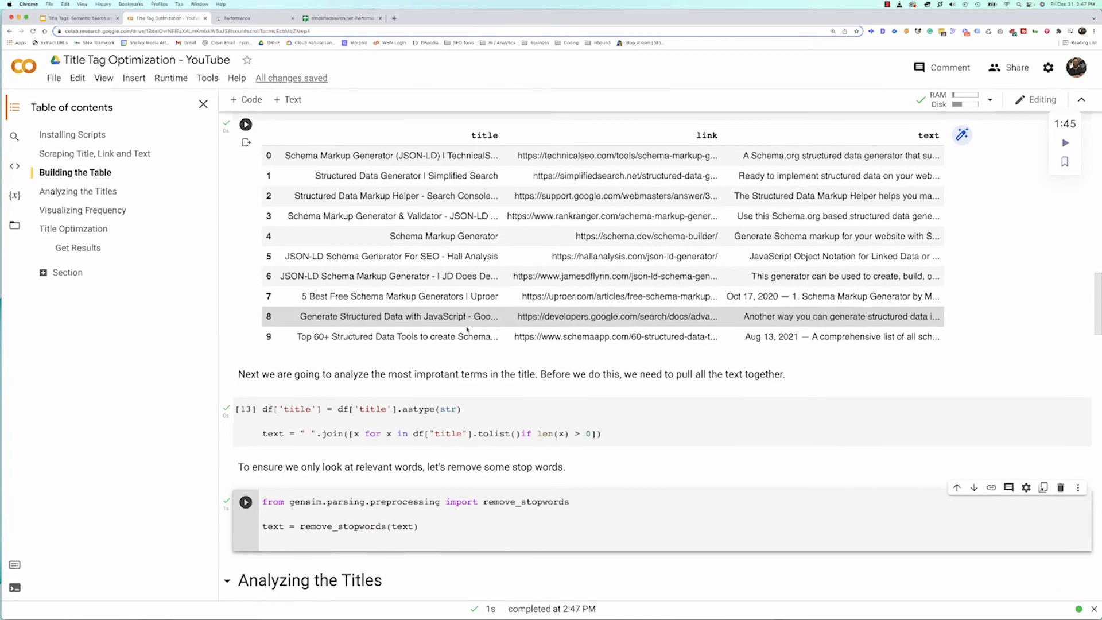
scroll("down", 3)
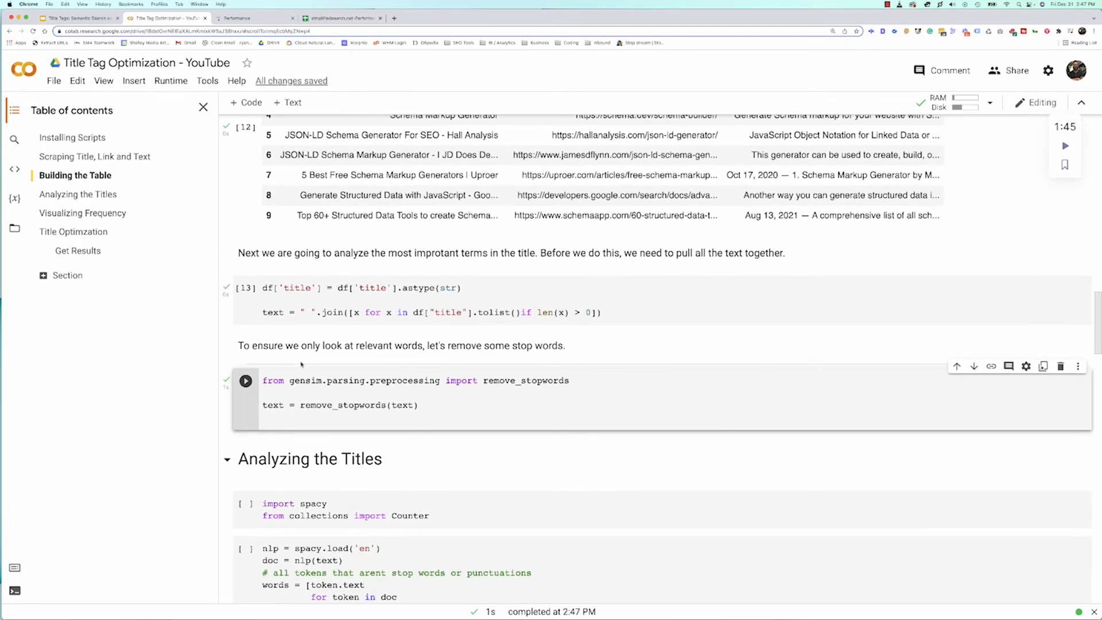
mouse_move(522, 350)
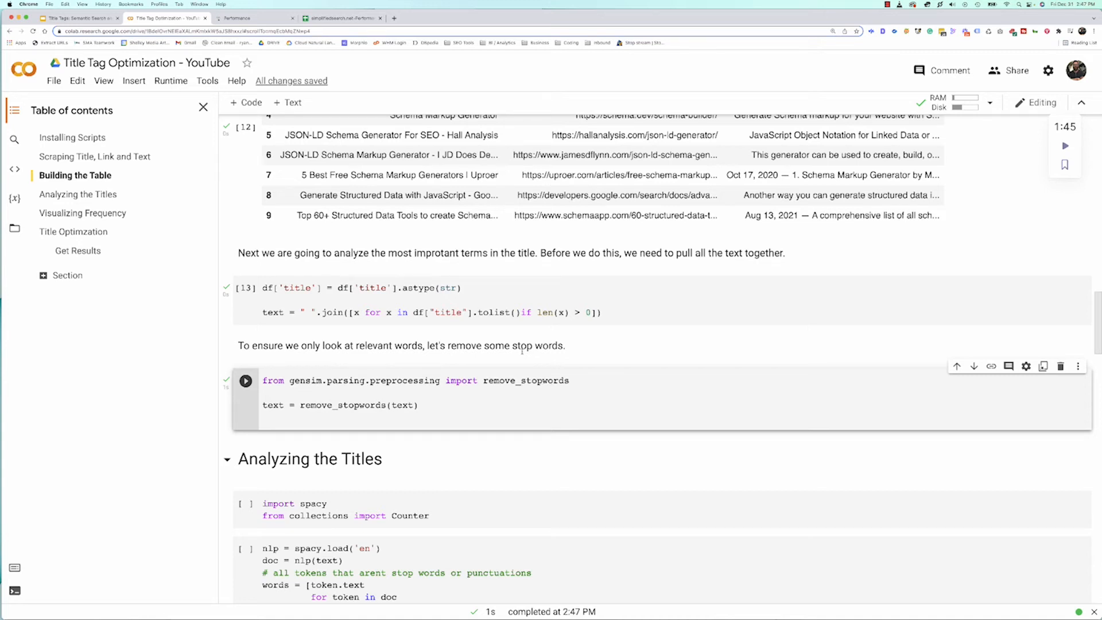
scroll("down", 3)
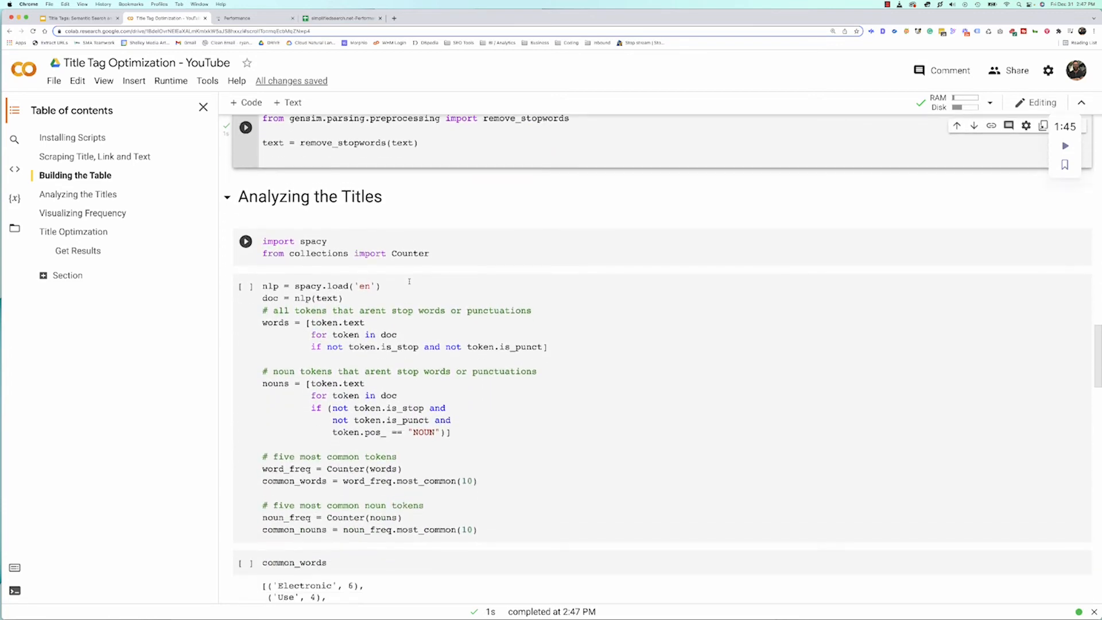
Run the spaCy and Counter imports and scroll to the word-count and plotly cells.
left_click(246, 241)
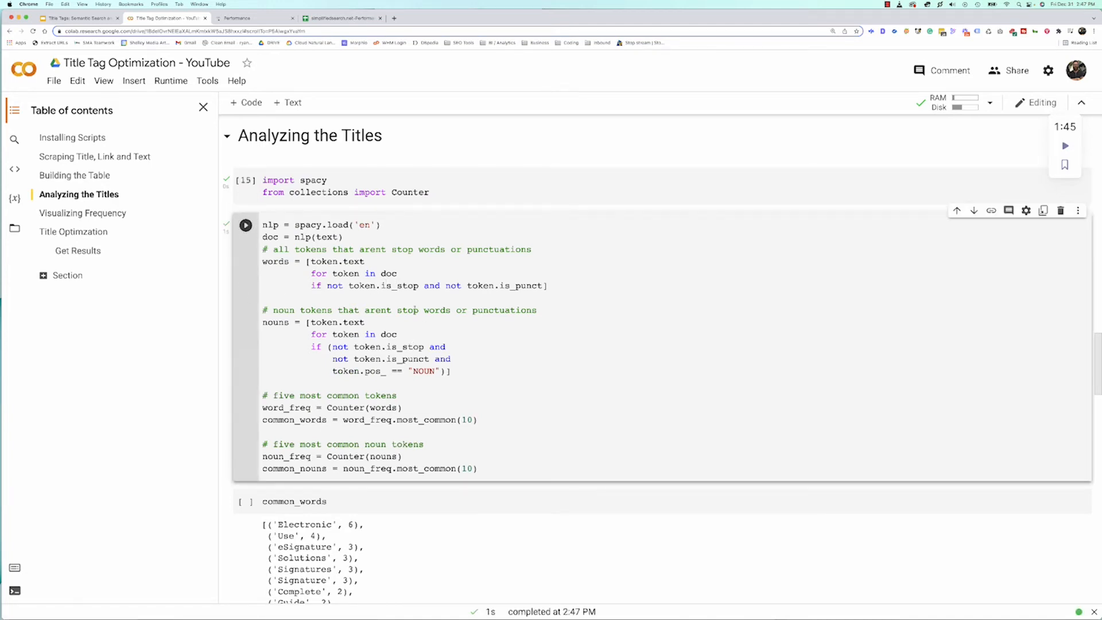
scroll("down", 3)
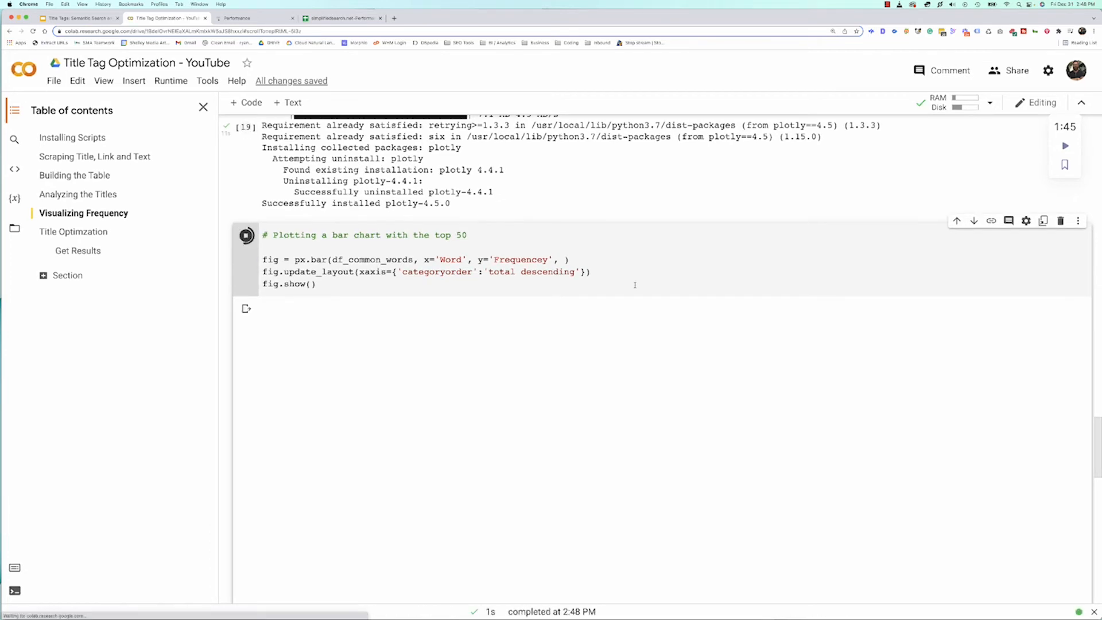
left_click(246, 236)
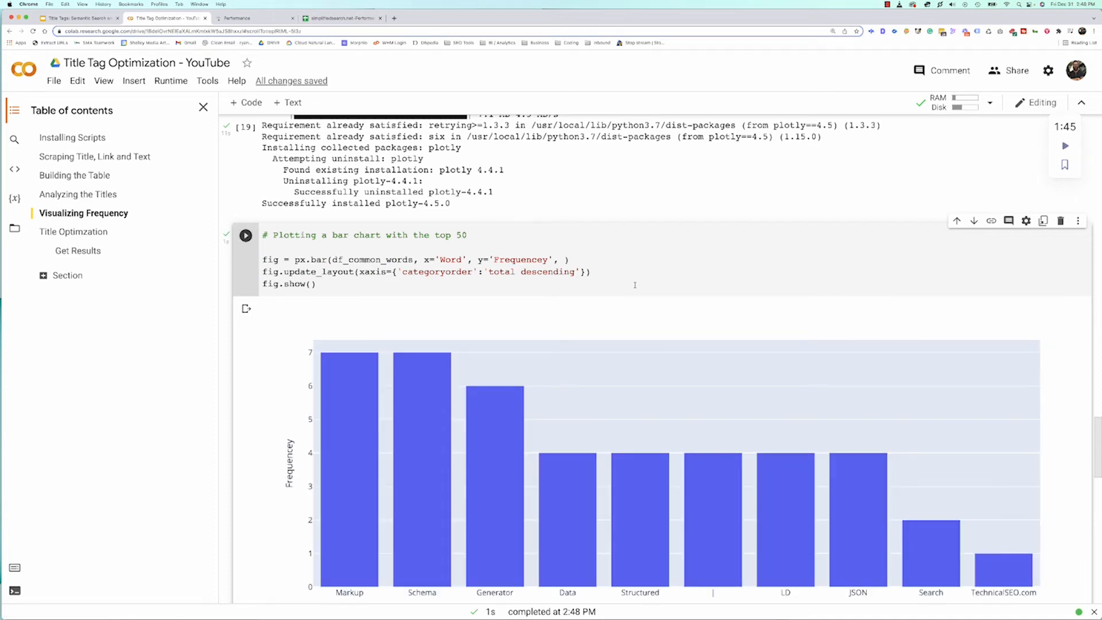
scroll("down", 3)
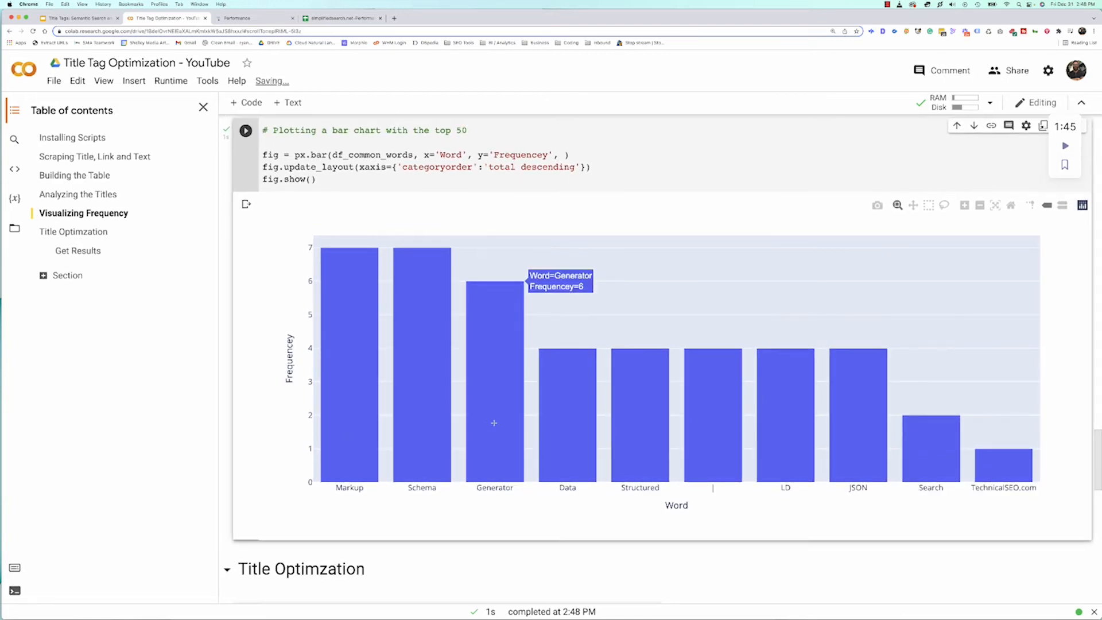
mouse_move(588, 436)
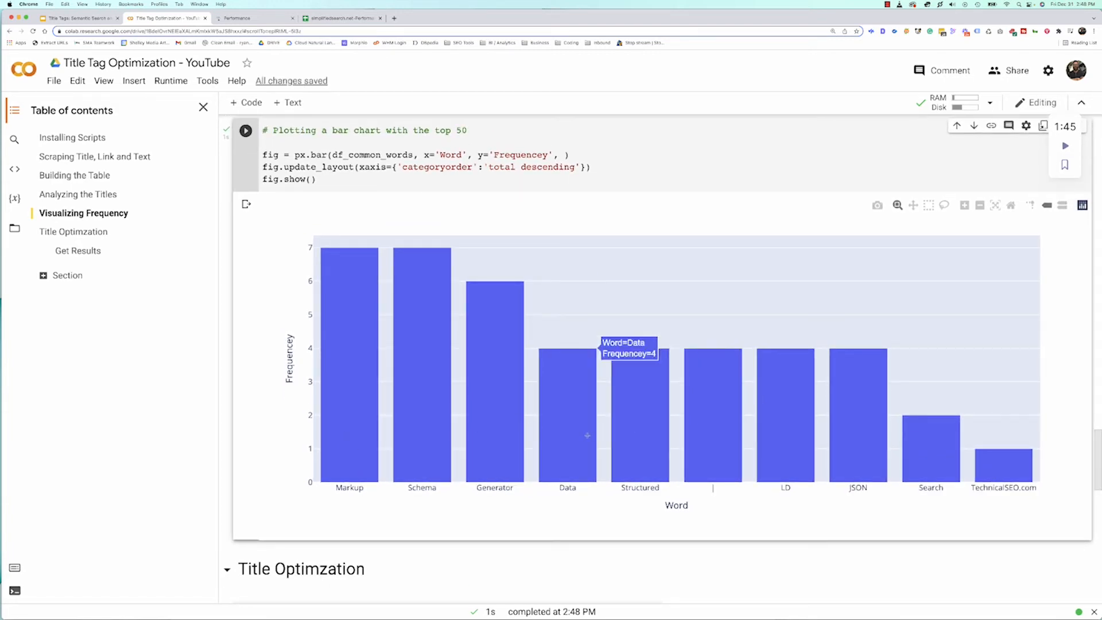
mouse_move(805, 455)
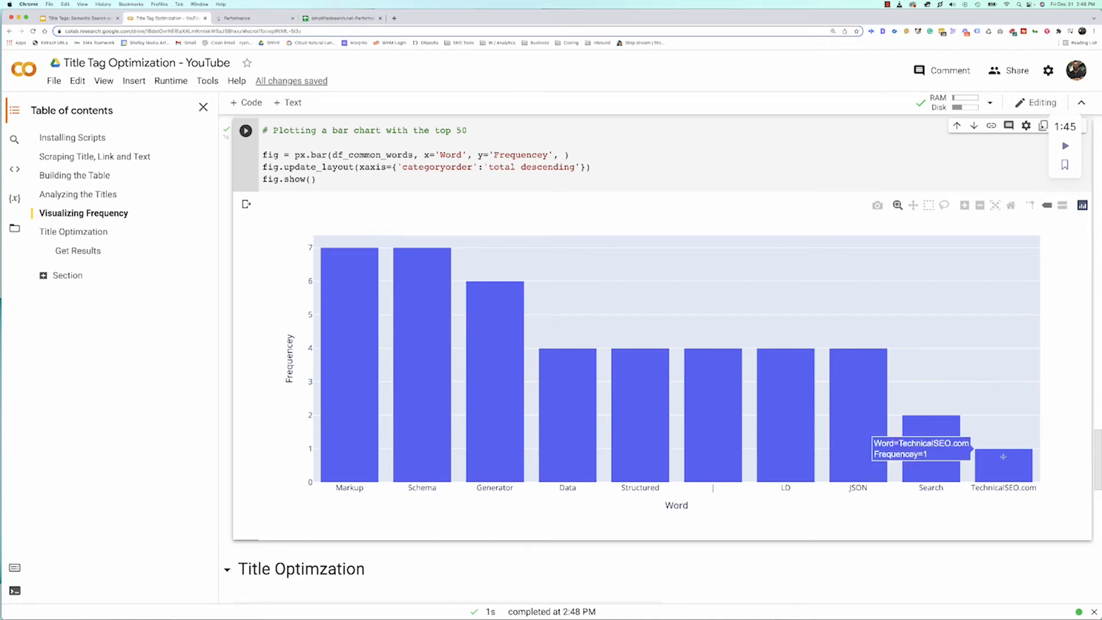
mouse_move(930, 414)
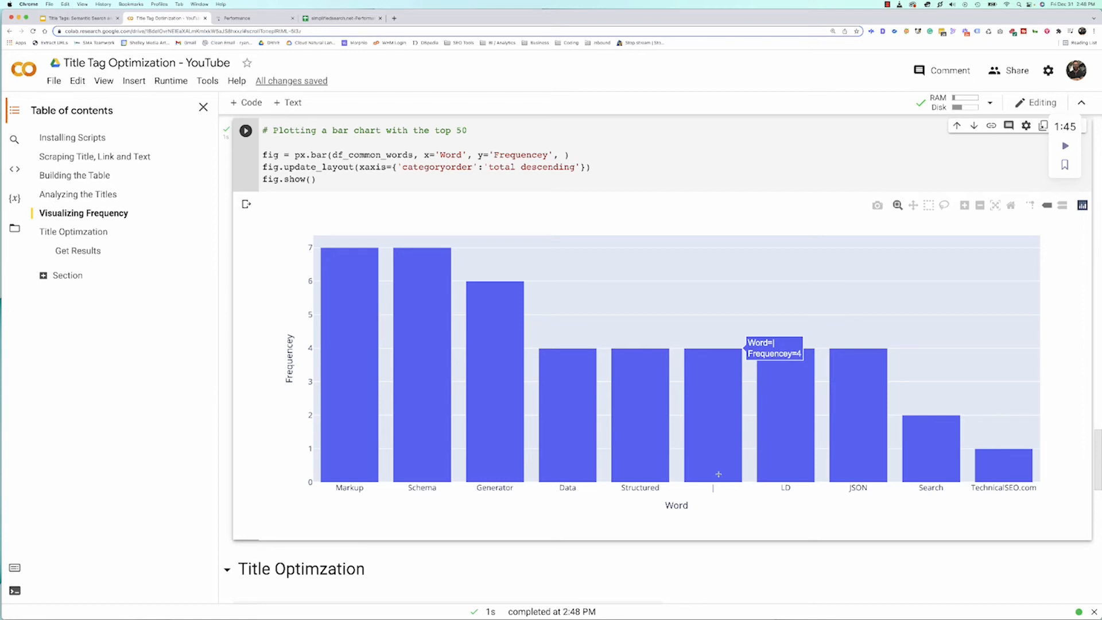
mouse_move(629, 523)
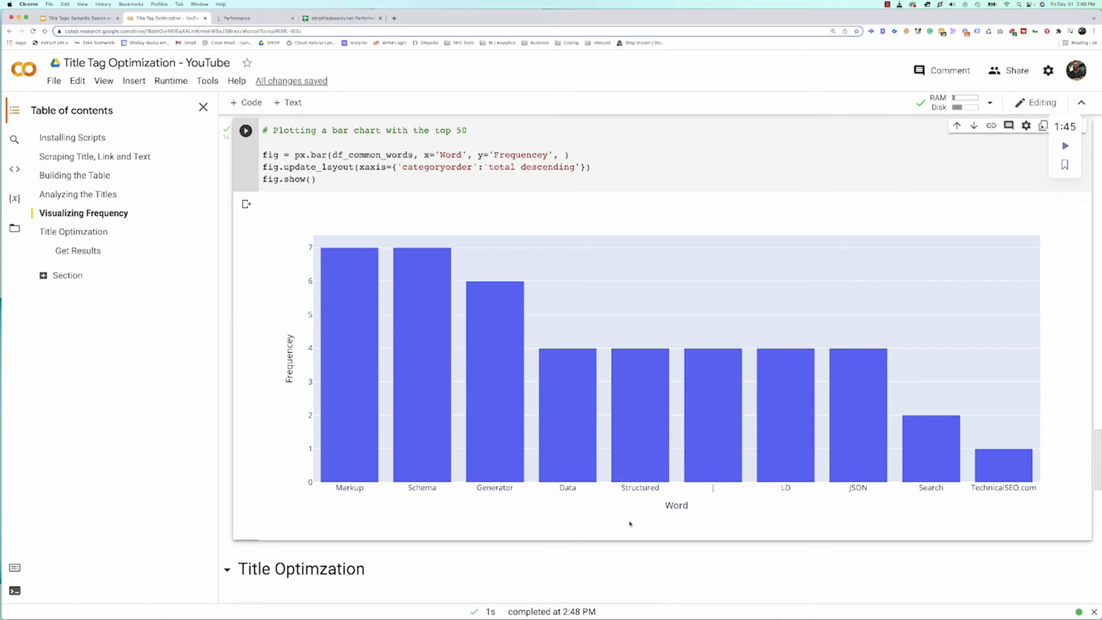
scroll("down", 3)
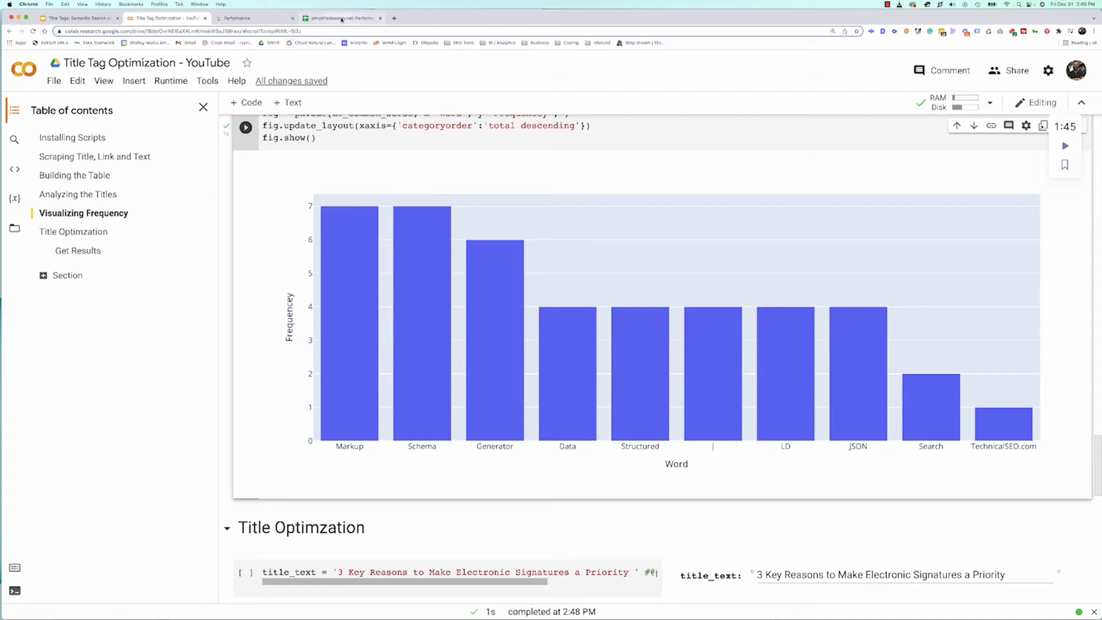
Read the page title from the Sheets tab and bring it back to the notebook's title_text field.
left_click(342, 17)
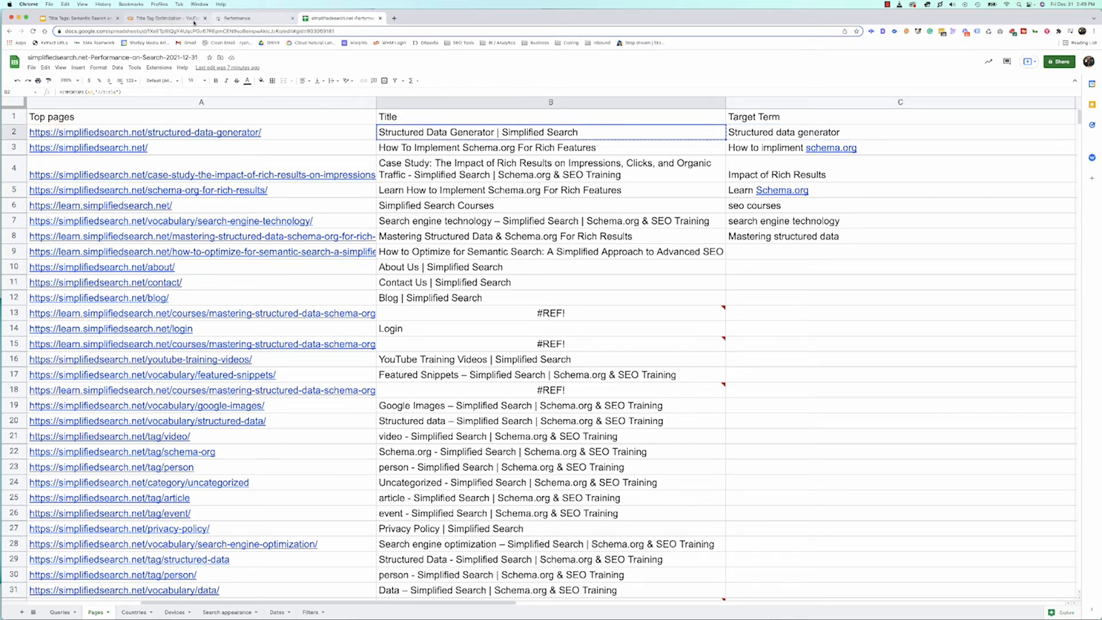
left_click(167, 17)
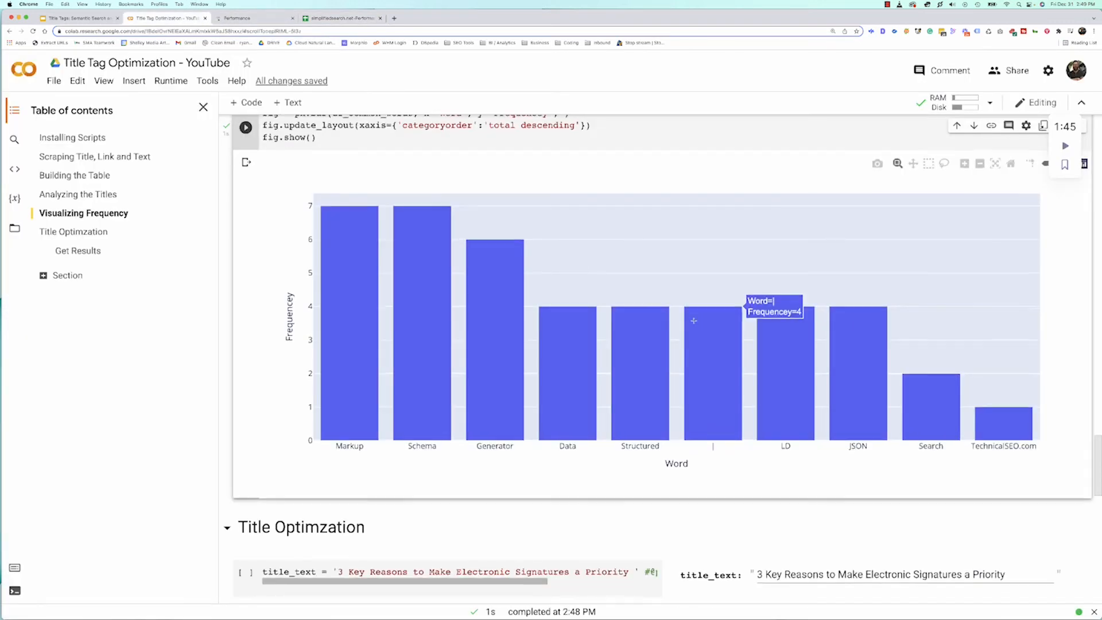
scroll("down", 3)
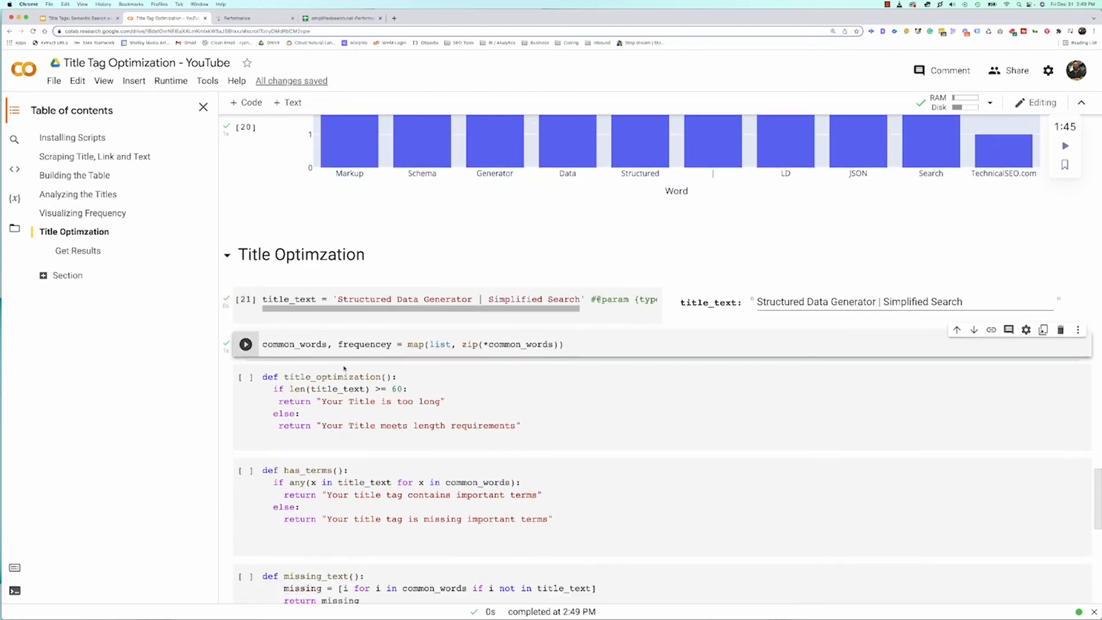
Run the common_words split and the title checks: 45 characters passes, Schema, Markup, JSON, LD, TechnicalSEO.com missing.
left_click(246, 343)
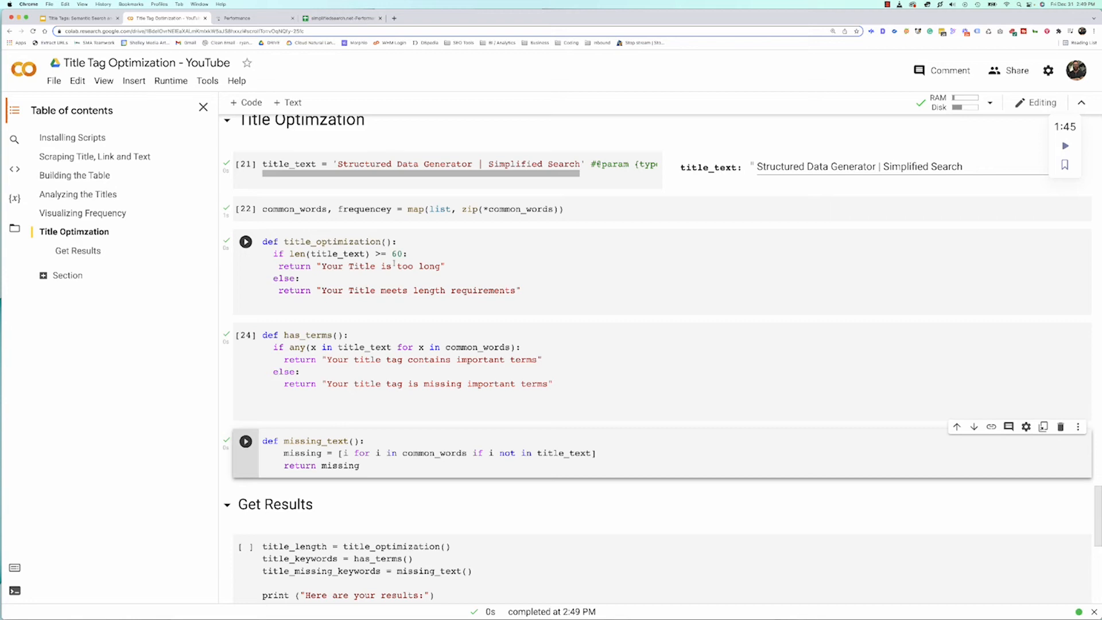
left_click(246, 241)
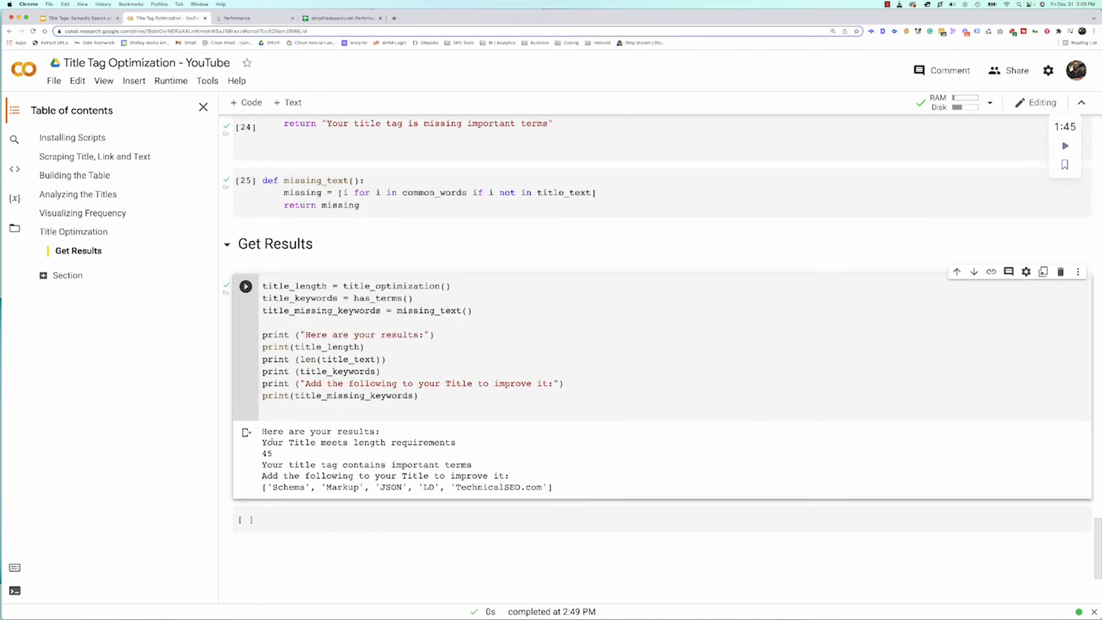
left_click_drag(262, 430, 272, 456)
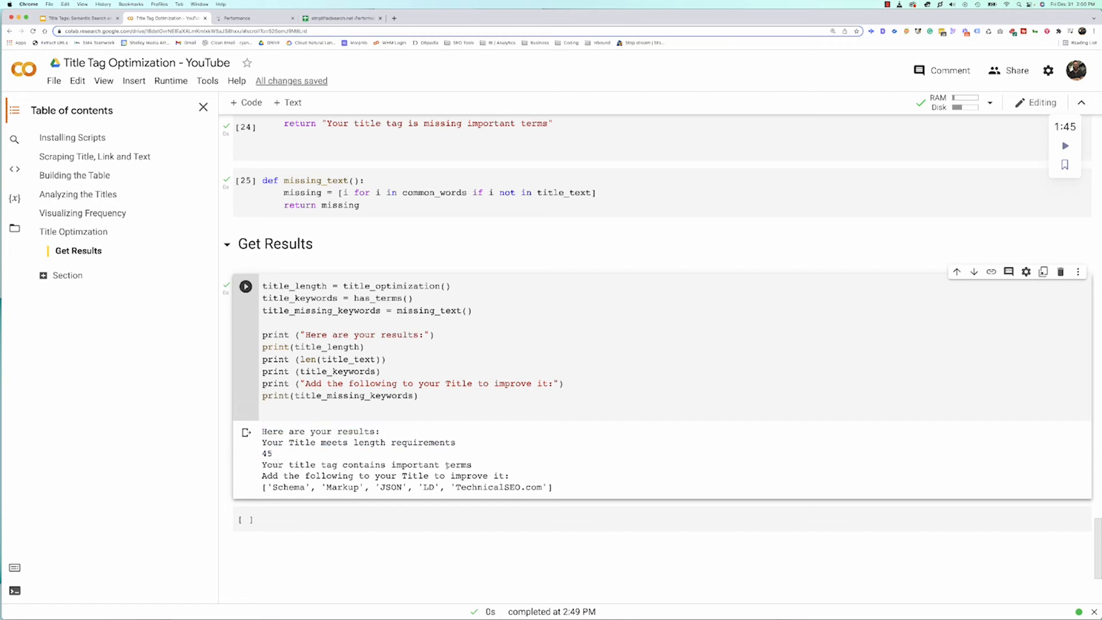
scroll("down", 3)
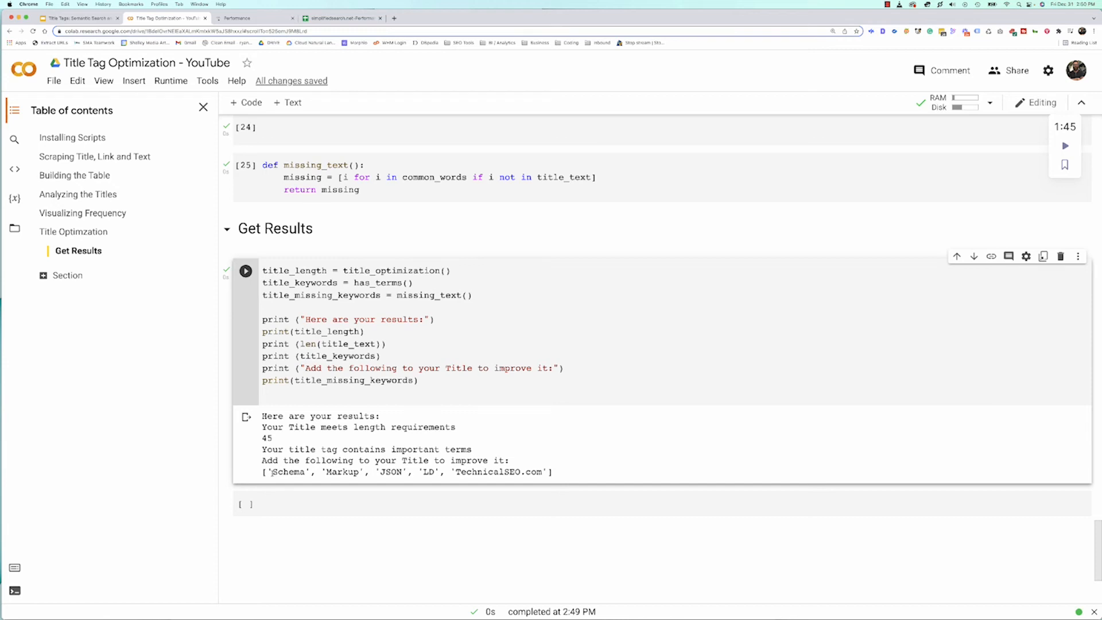
double_click(390, 472)
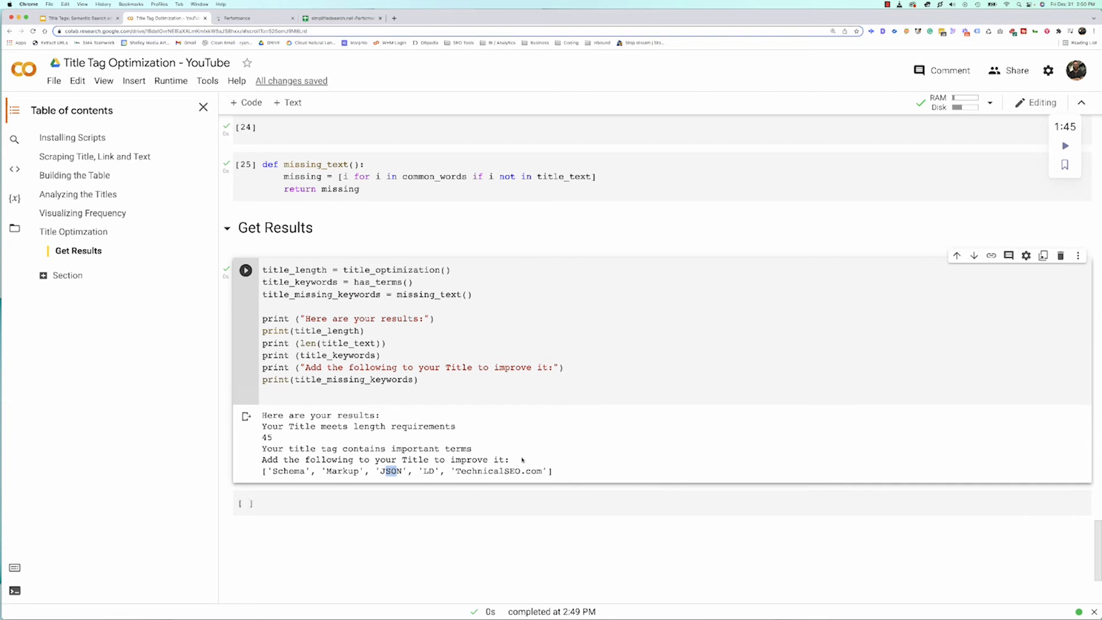
scroll("down", 3)
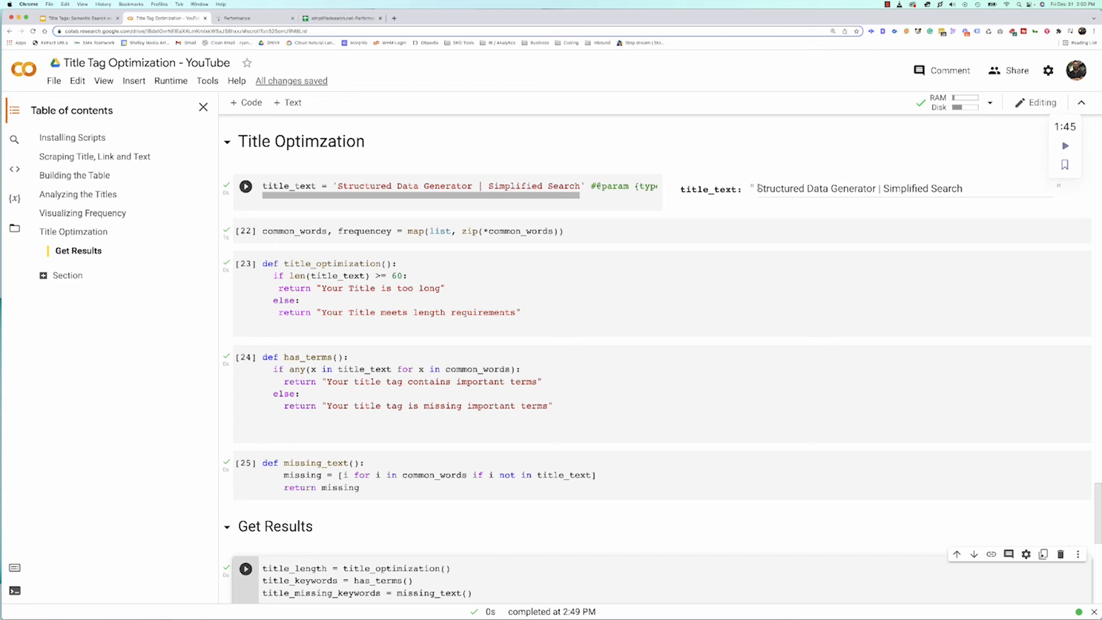
Prefix the title with 'Schema Markup' and start adding JSON-LD before 'Structured Data Generator'.
type("Shc")
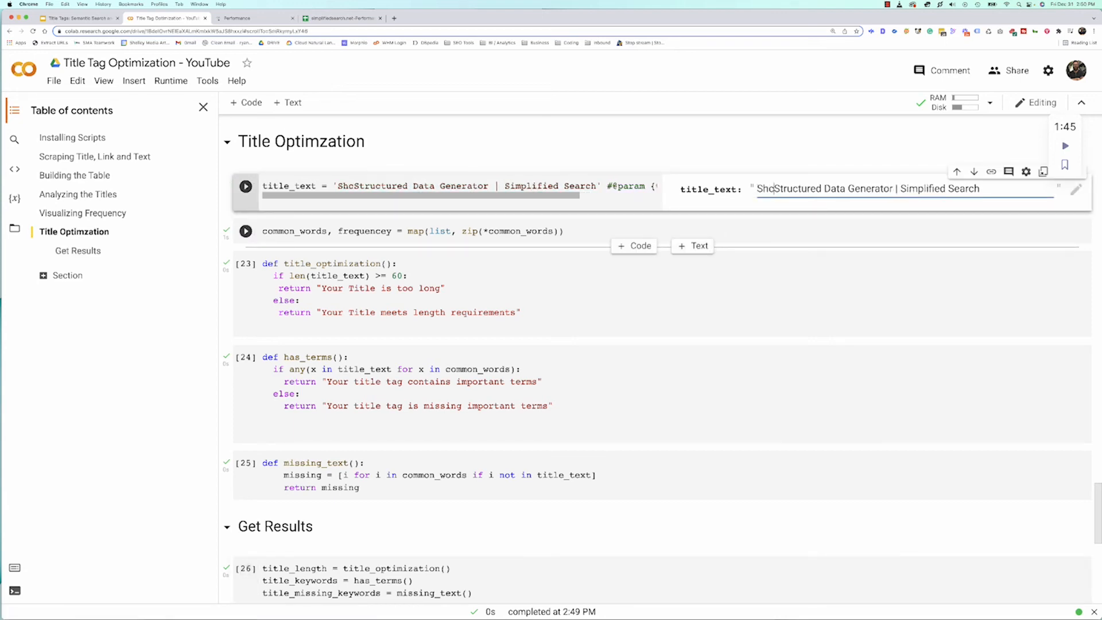
type("e")
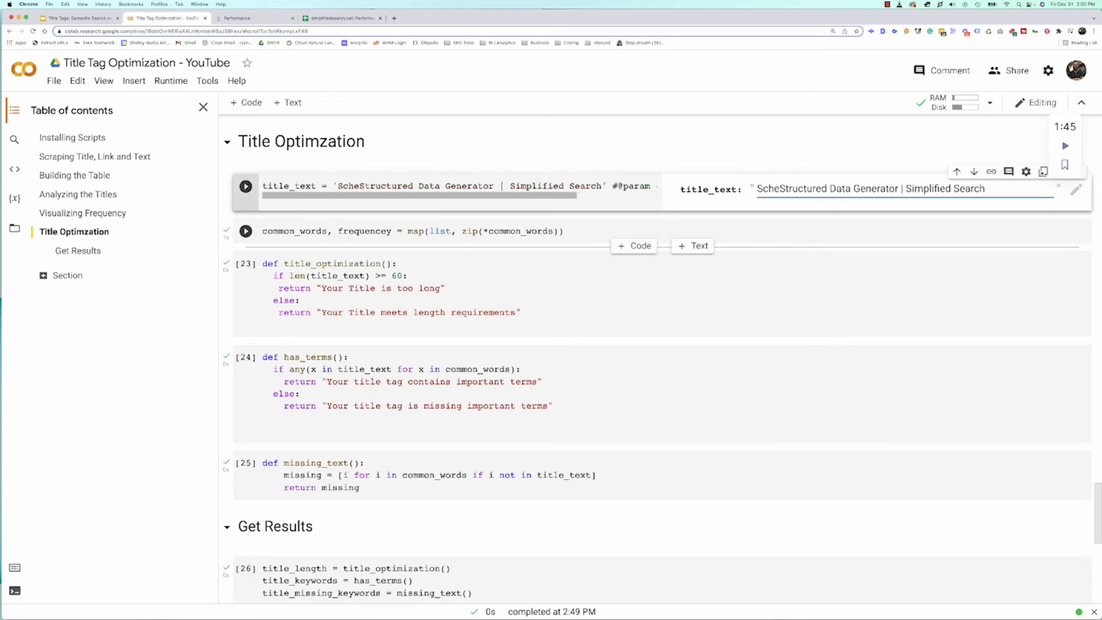
type("Schema Markup")
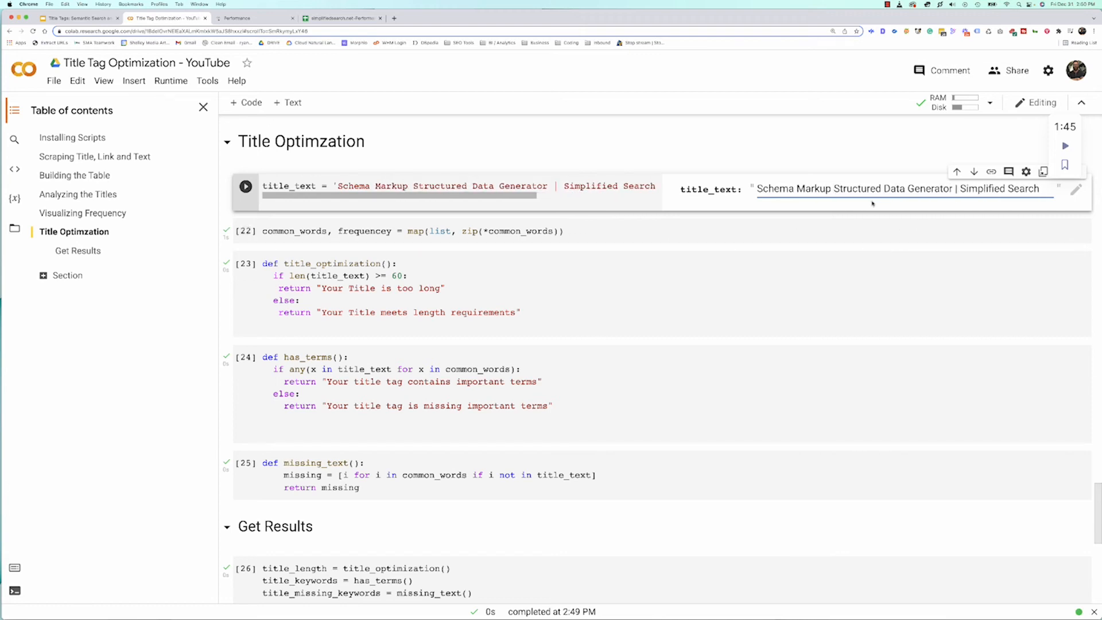
type("JSP")
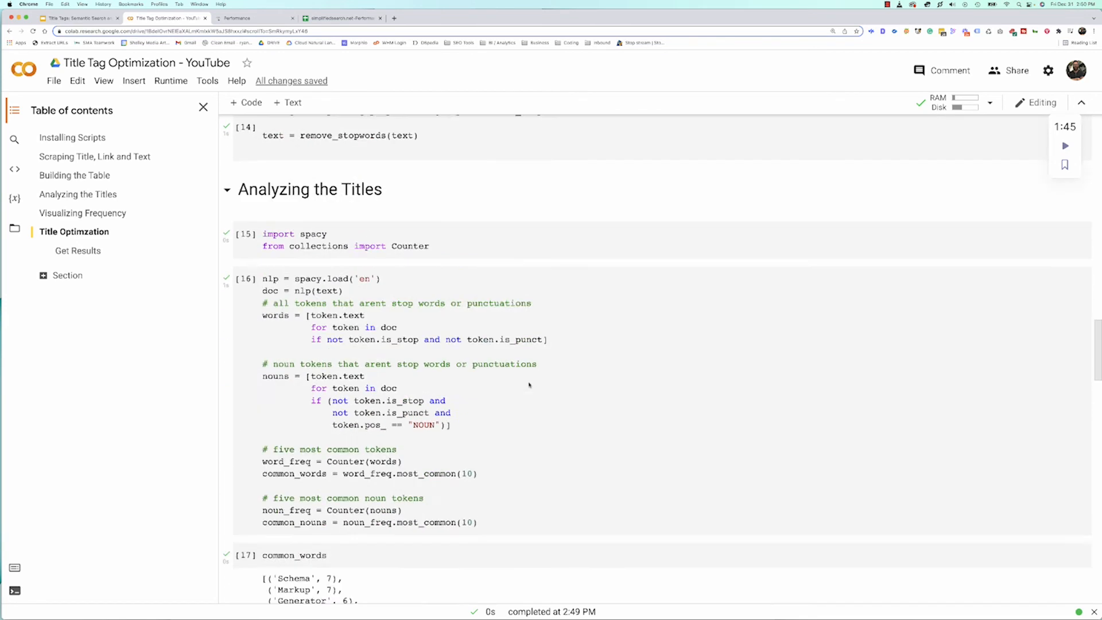
Rerun the missing-terms check on 'Schema Markup JSON-LD Structured Data Generator', leaving only |, Search, TechnicalSEO.com.
scroll("down", 3)
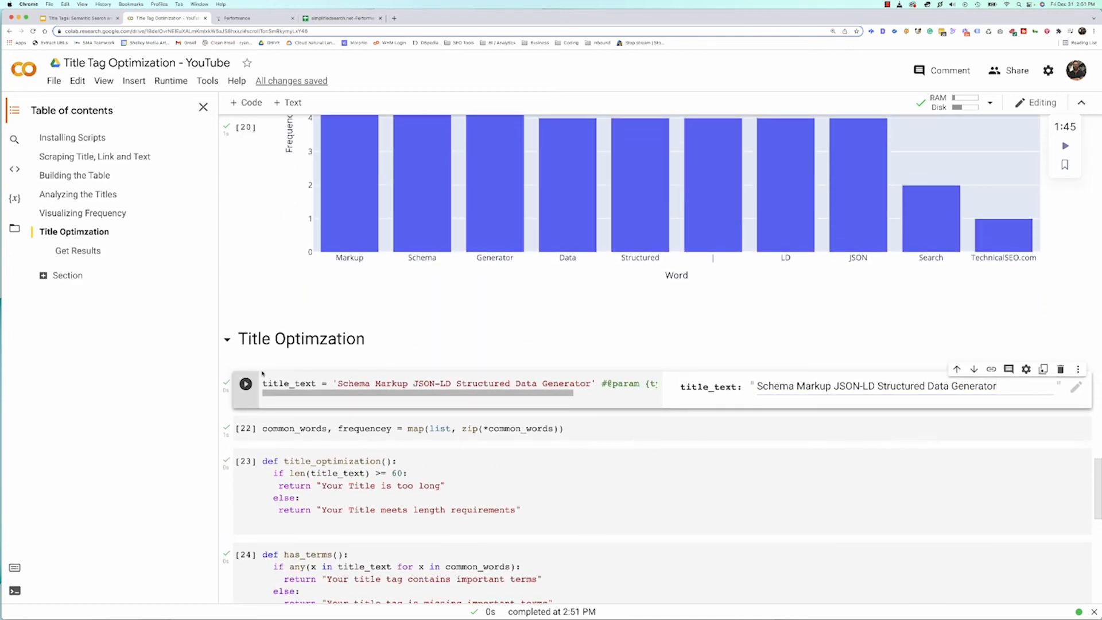
scroll("down", 3)
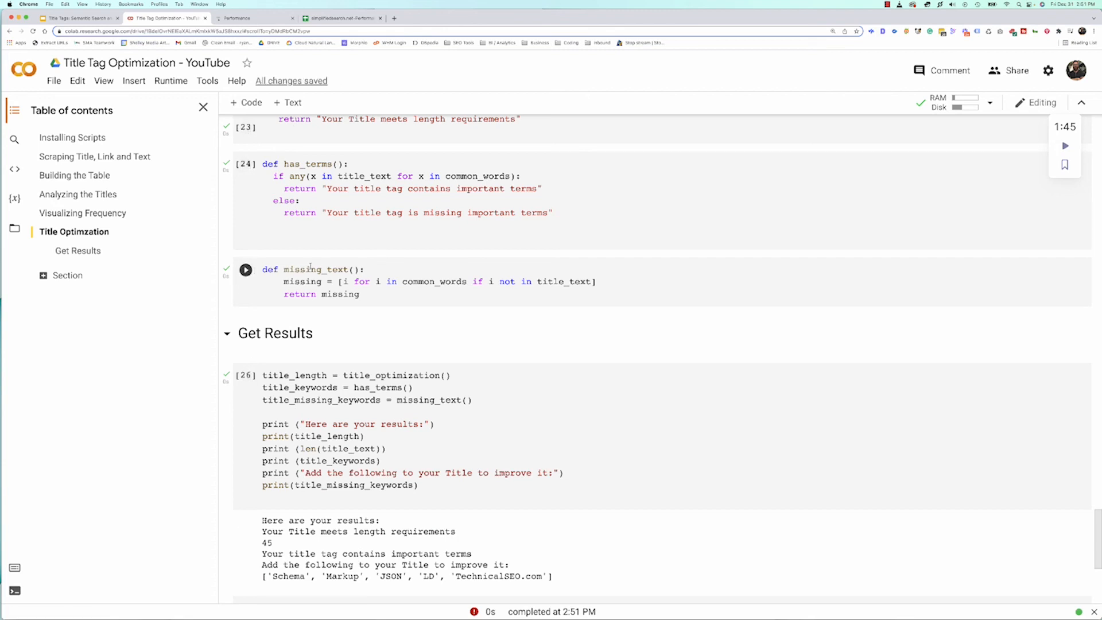
left_click(245, 374)
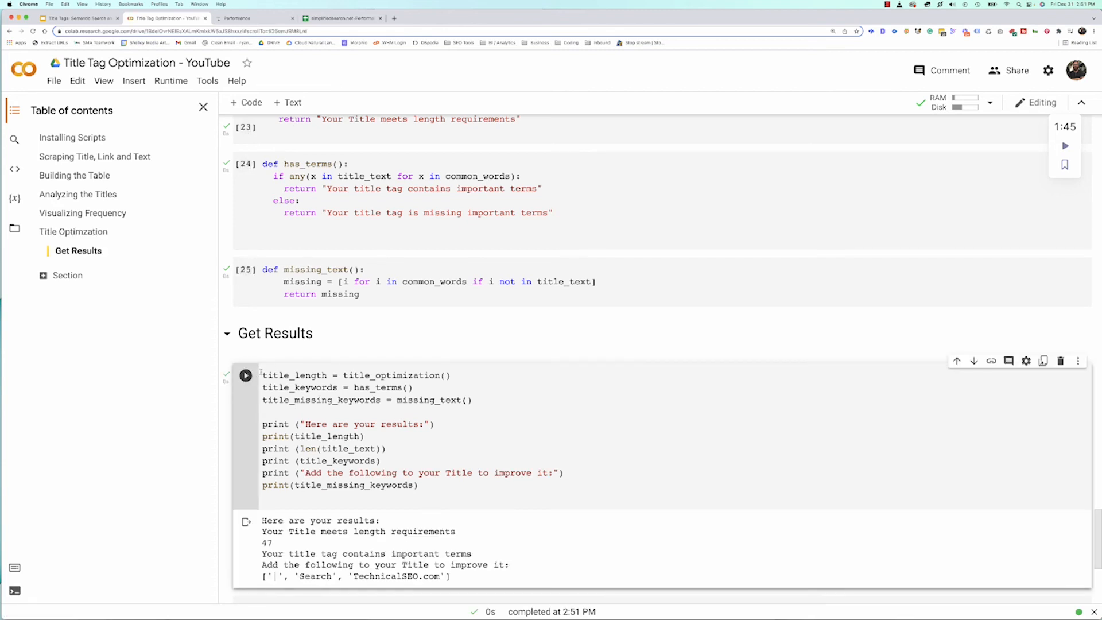
scroll("down", 3)
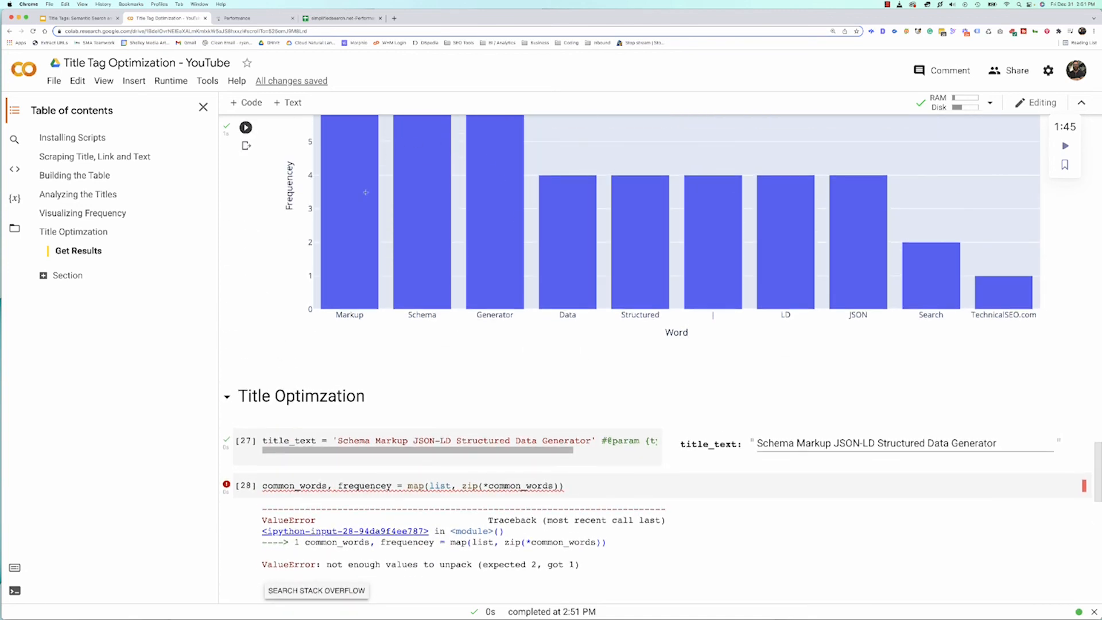
mouse_move(450, 355)
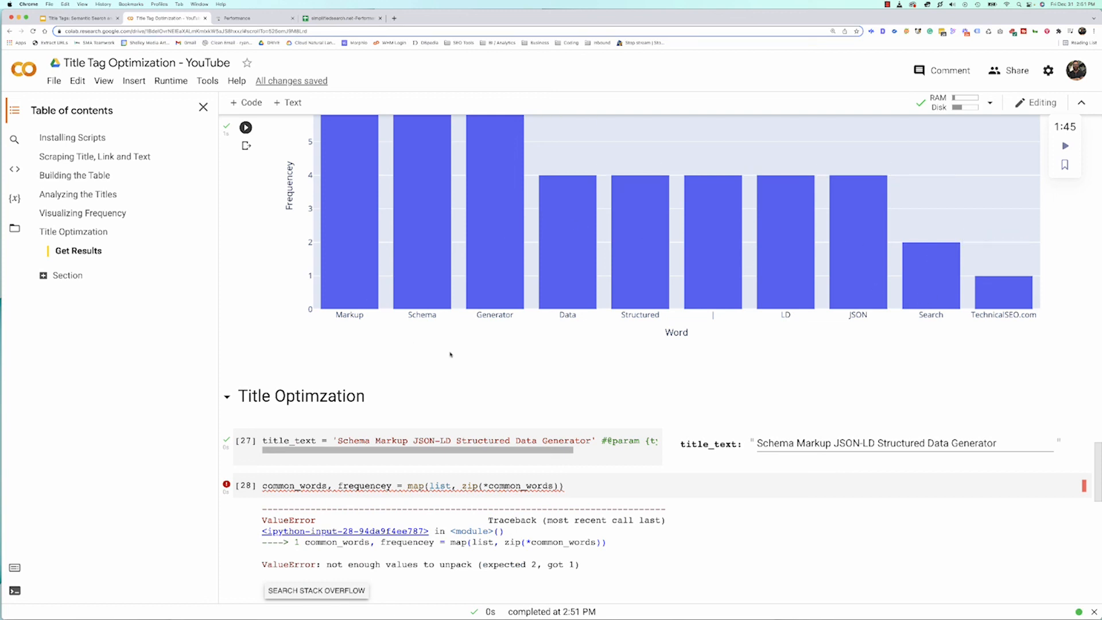